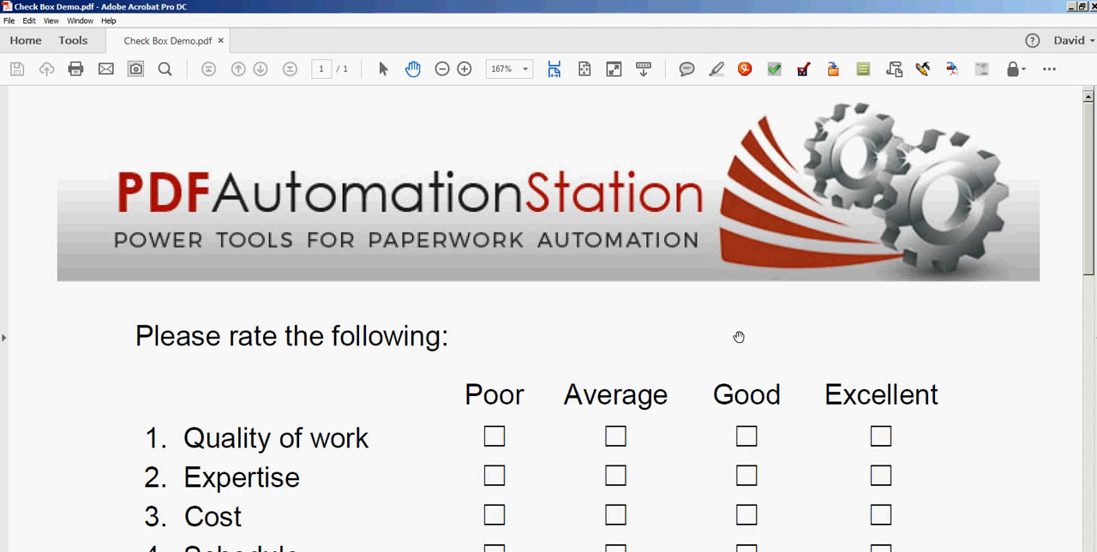
Scroll down the form to the account-type list around Cdn Cash.
{"action": "scroll", "scroll_direction": "down", "scroll_amount": 3}
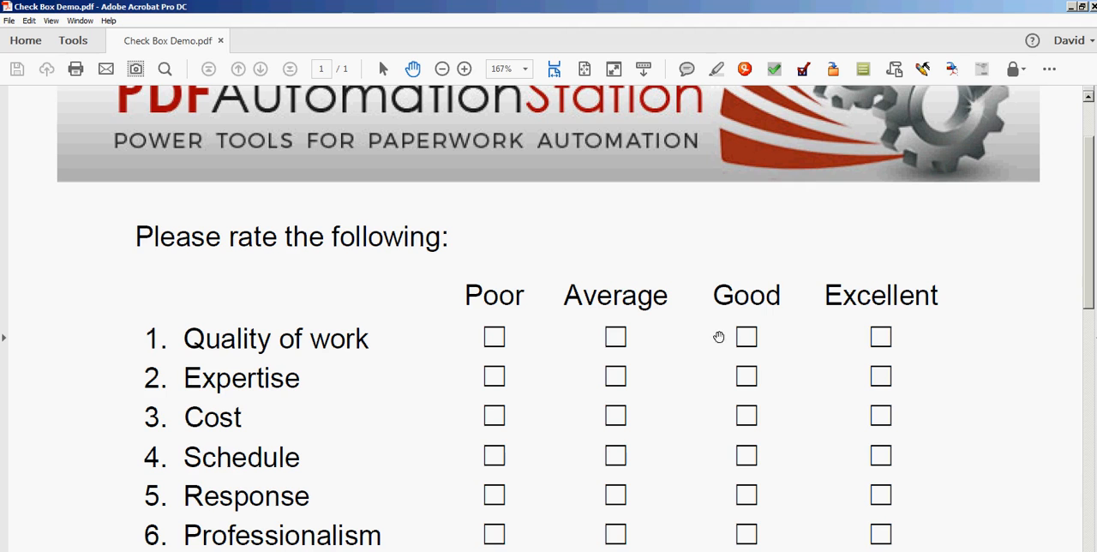
{"action": "mouse_move", "coordinate": [457, 298]}
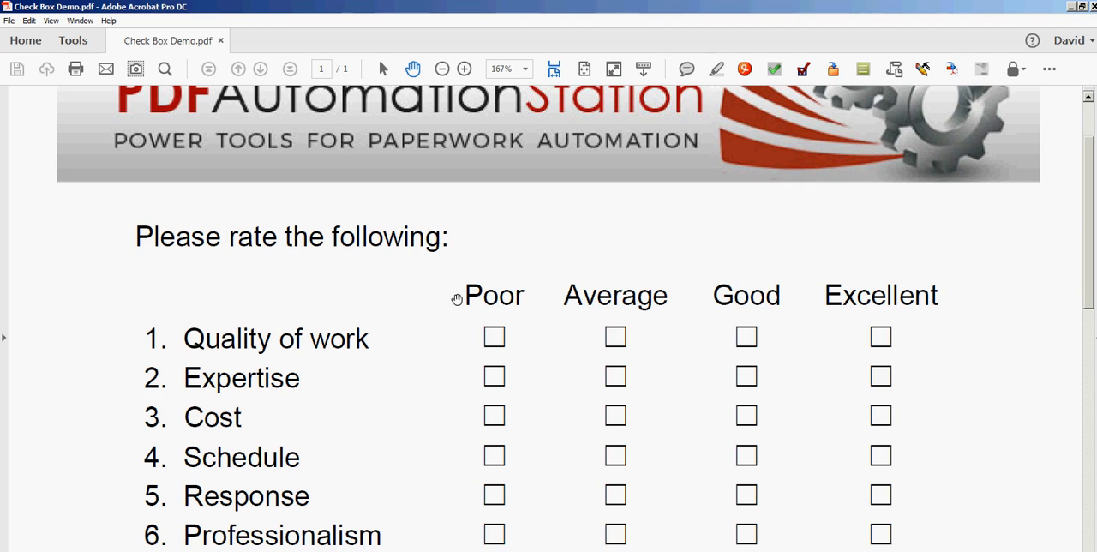
{"action": "mouse_move", "coordinate": [937, 389]}
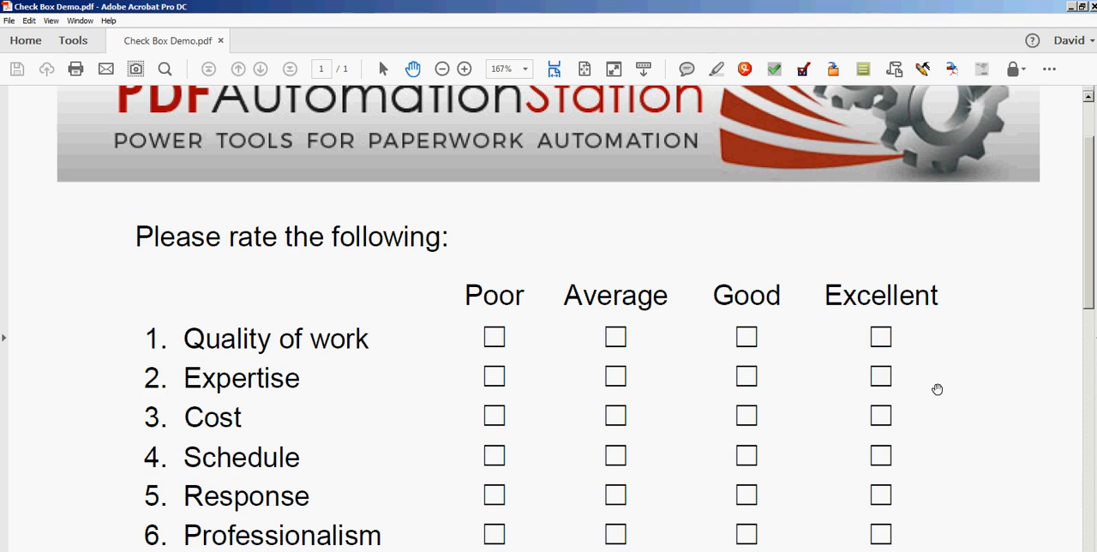
{"action": "mouse_move", "coordinate": [515, 344]}
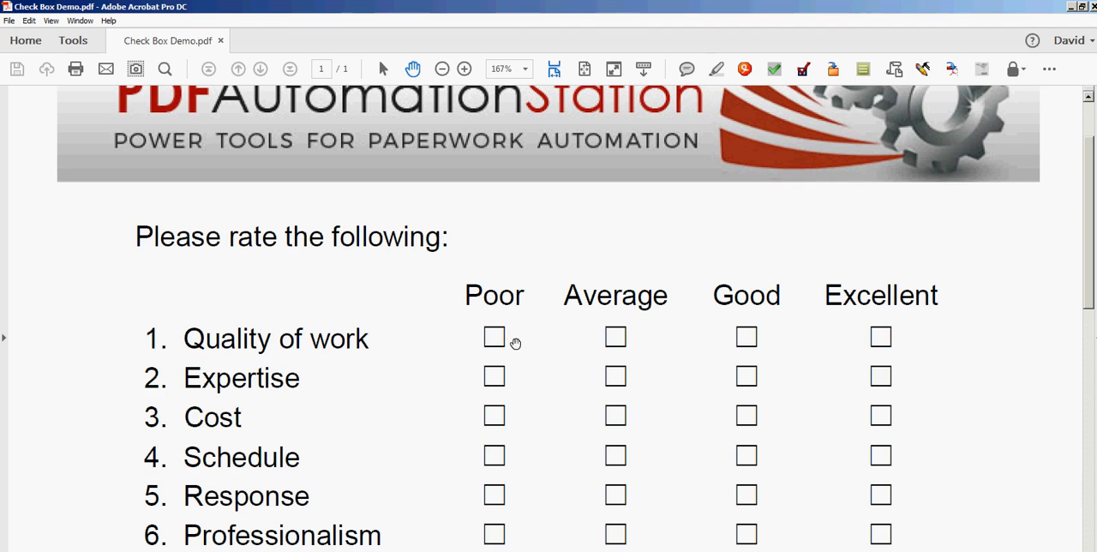
{"action": "mouse_move", "coordinate": [936, 352]}
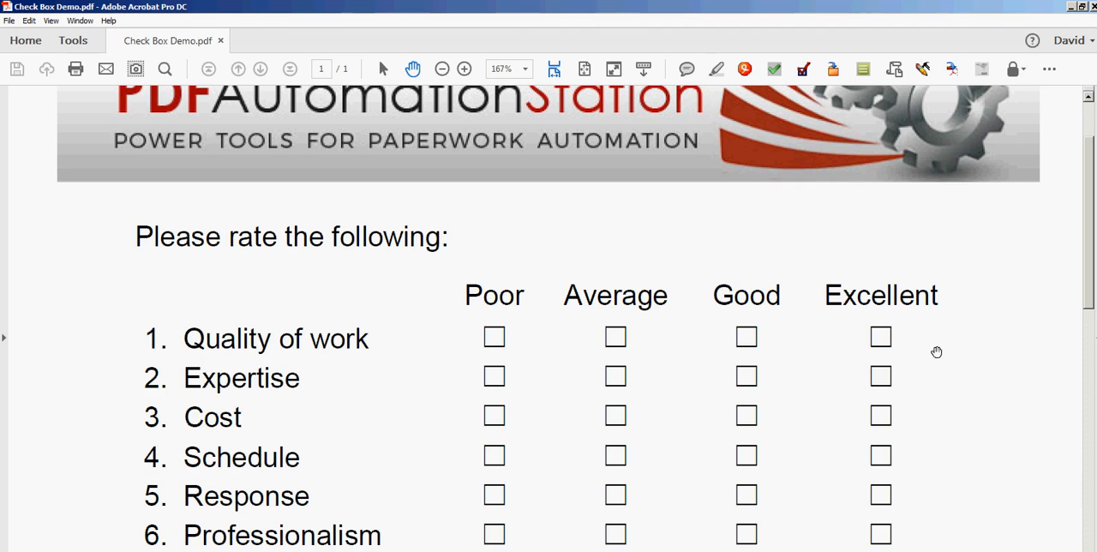
{"action": "scroll", "scroll_direction": "down", "scroll_amount": 3}
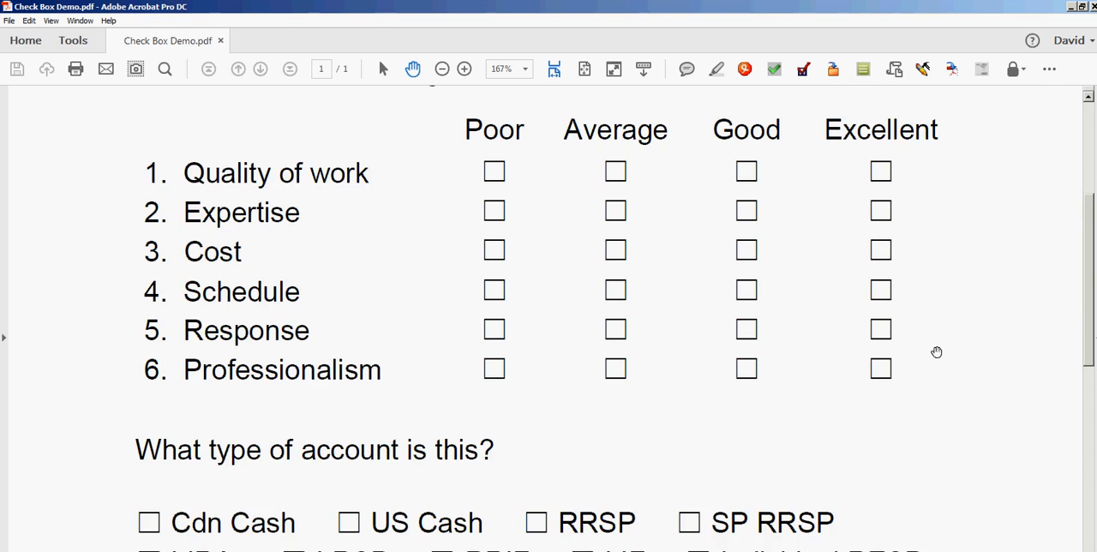
{"action": "scroll", "scroll_direction": "down", "scroll_amount": 3}
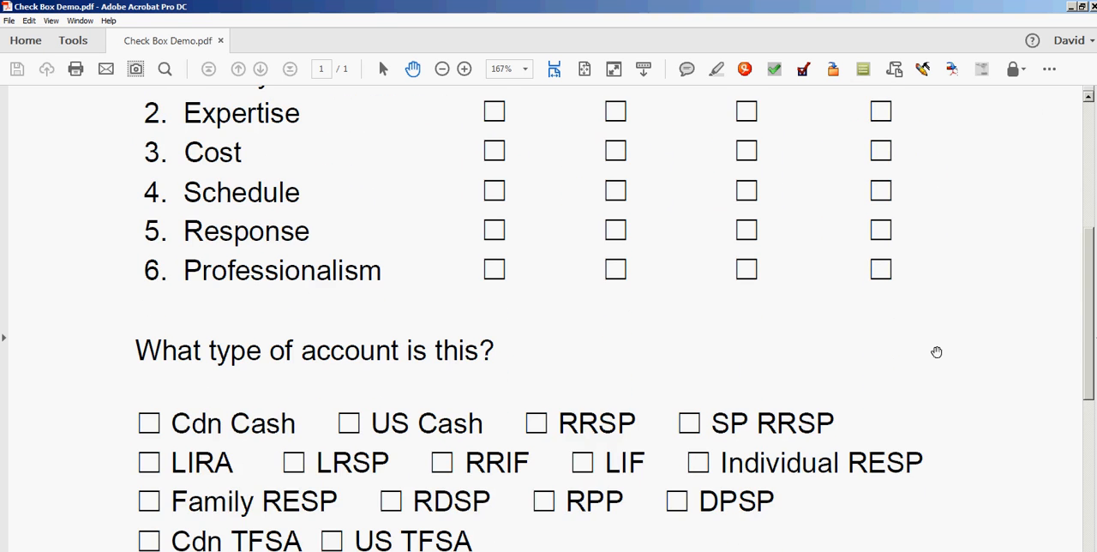
{"action": "scroll", "scroll_direction": "down", "scroll_amount": 3}
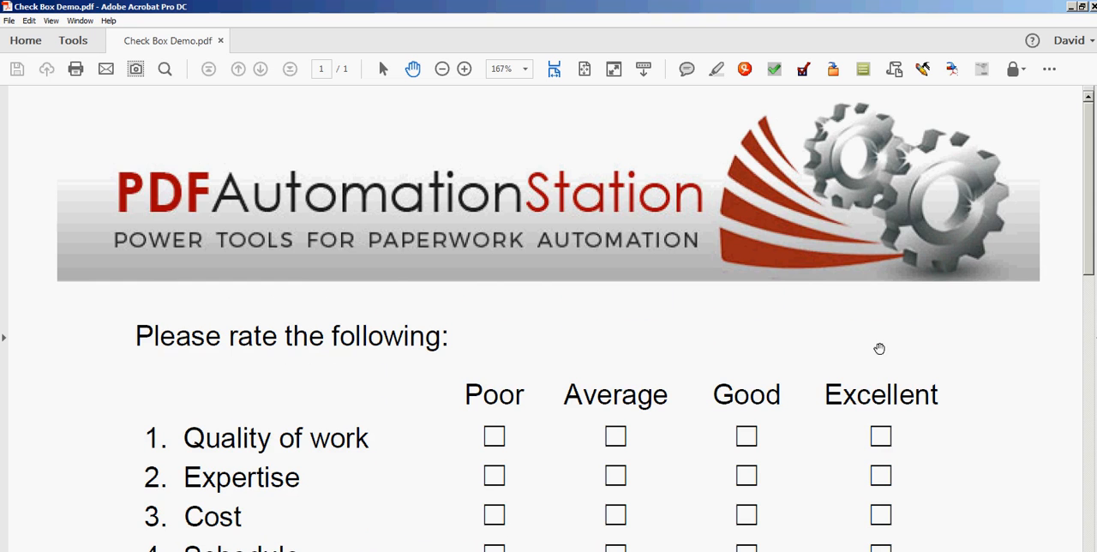
{"action": "mouse_move", "coordinate": [741, 331]}
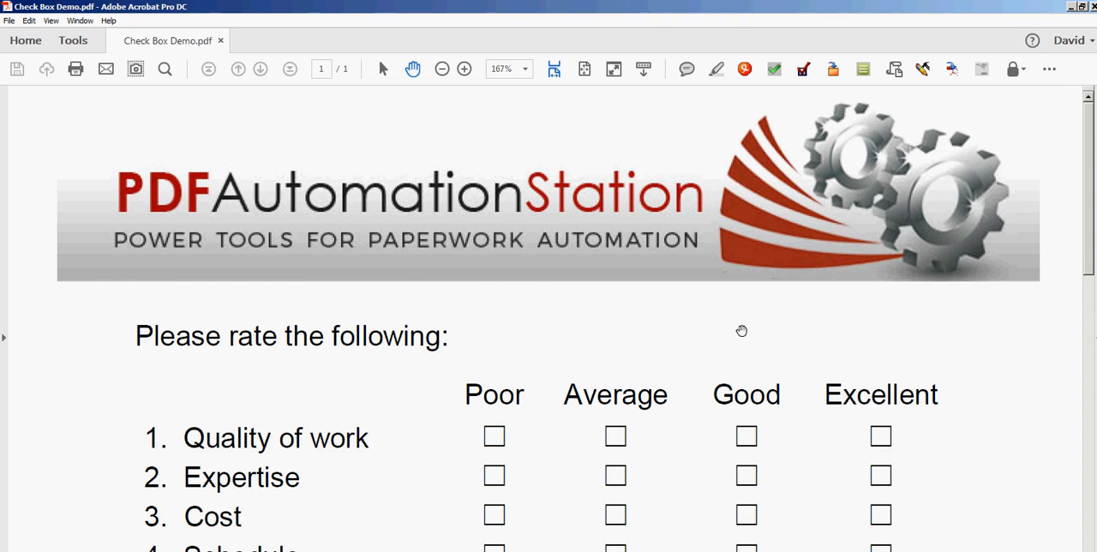
{"action": "mouse_move", "coordinate": [716, 417]}
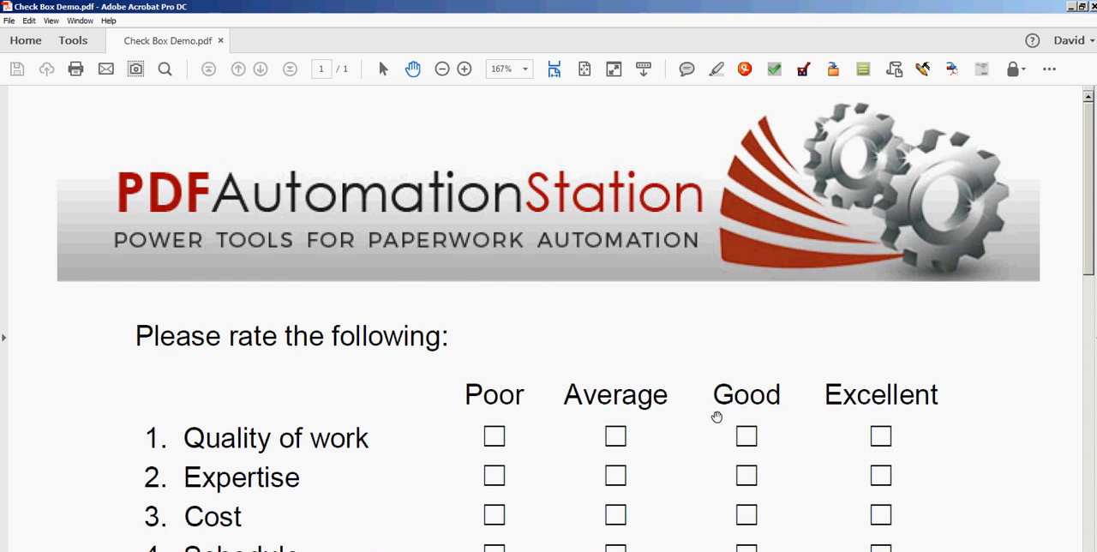
{"action": "mouse_move", "coordinate": [884, 410]}
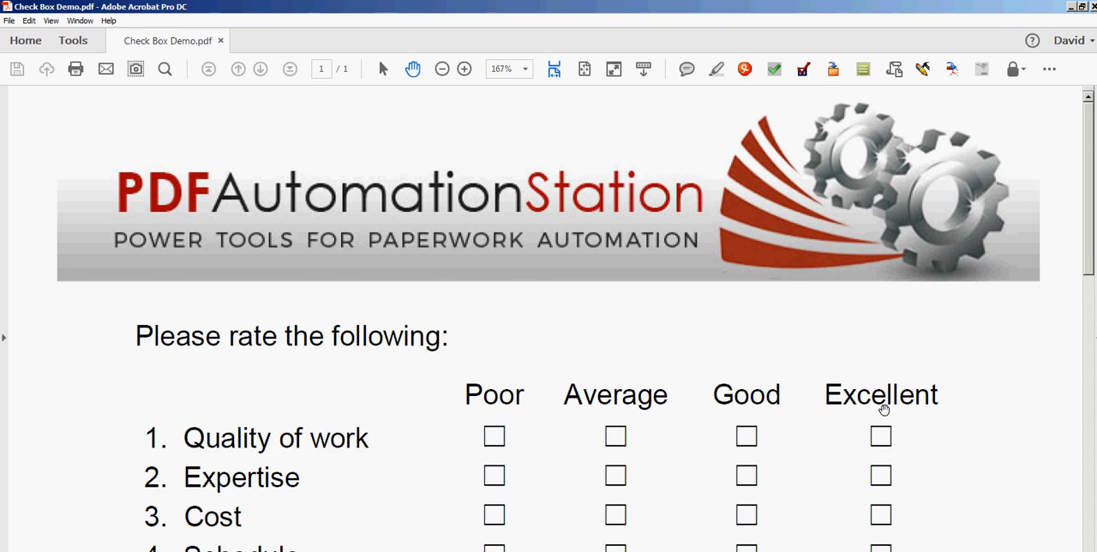
{"action": "scroll", "scroll_direction": "down", "scroll_amount": 3}
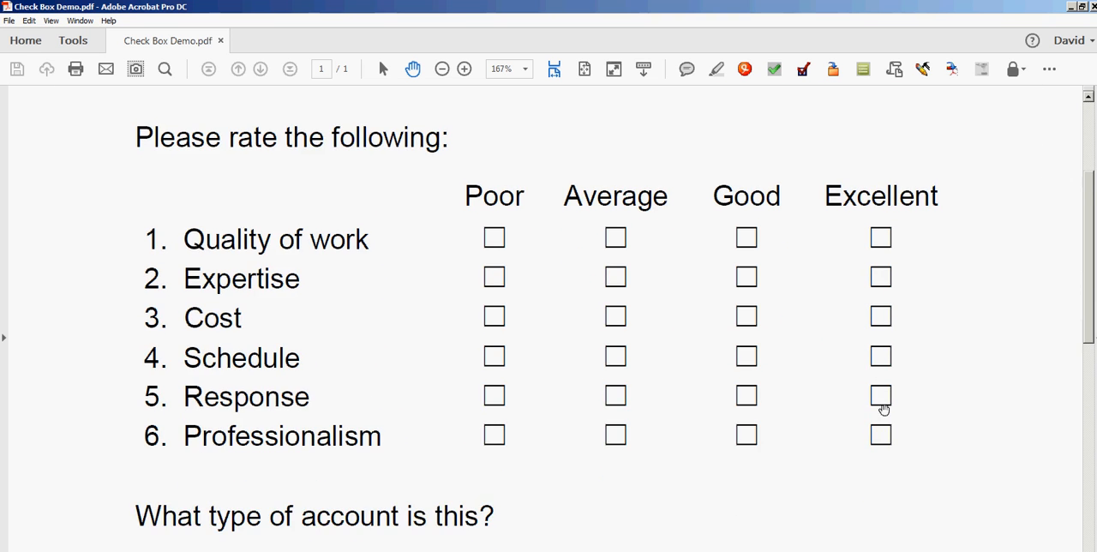
{"action": "scroll", "scroll_direction": "down", "scroll_amount": 3}
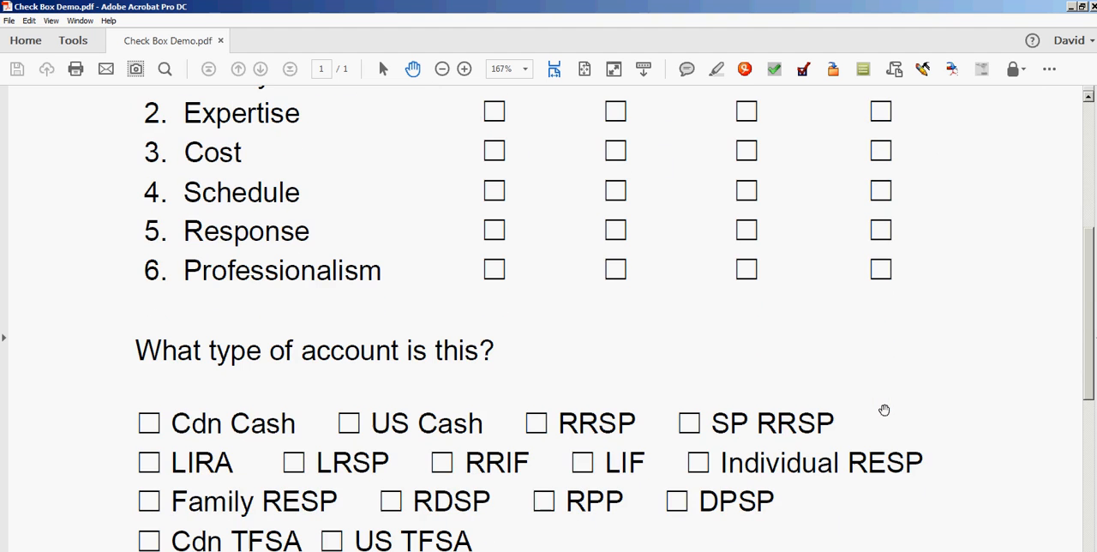
{"action": "scroll", "scroll_direction": "down", "scroll_amount": 3}
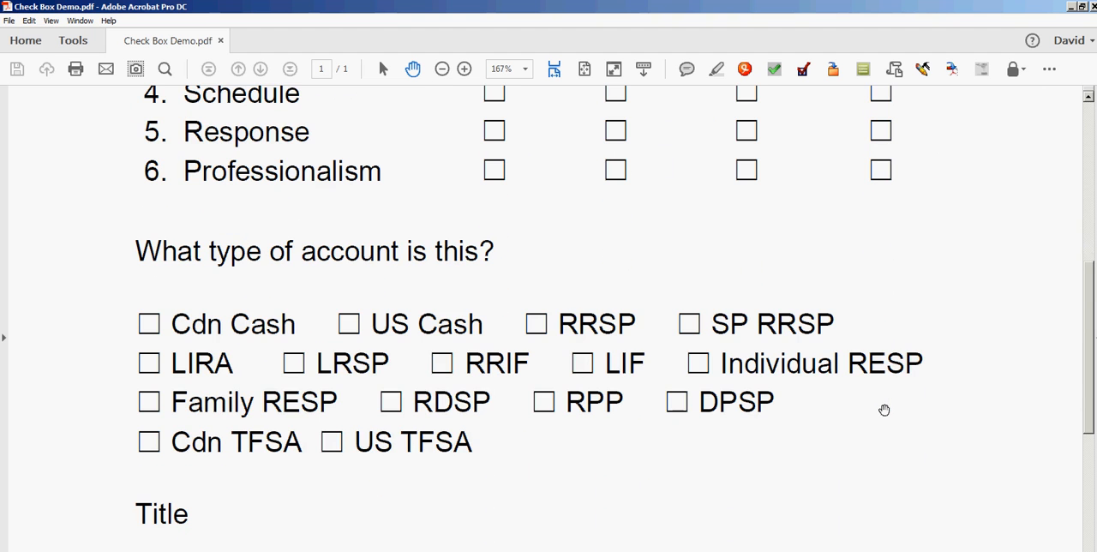
{"action": "mouse_move", "coordinate": [775, 281]}
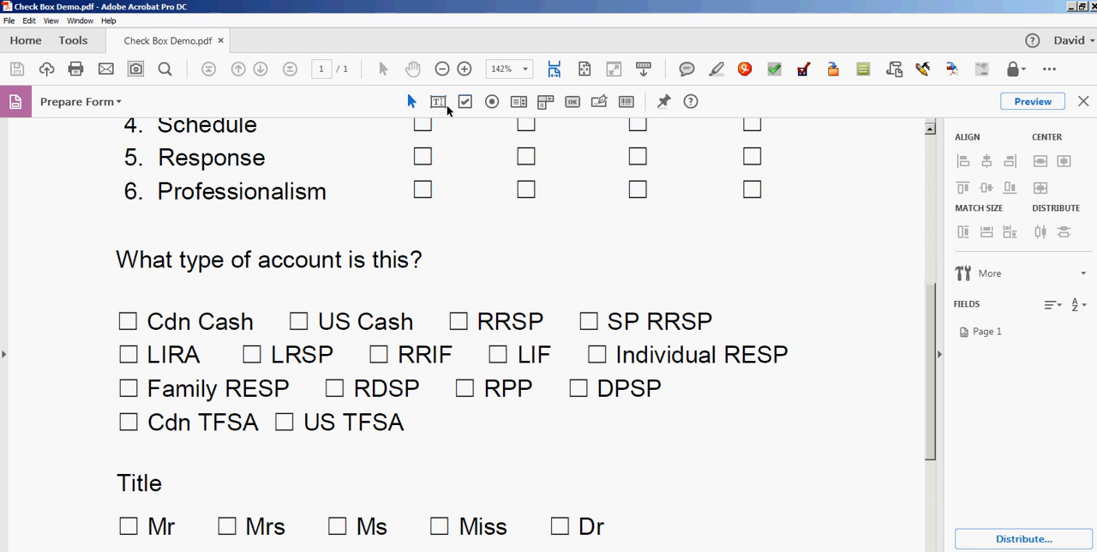
Place a new check box field above Cdn Cash and name it Target.
{"action": "left_click", "coordinate": [464, 101]}
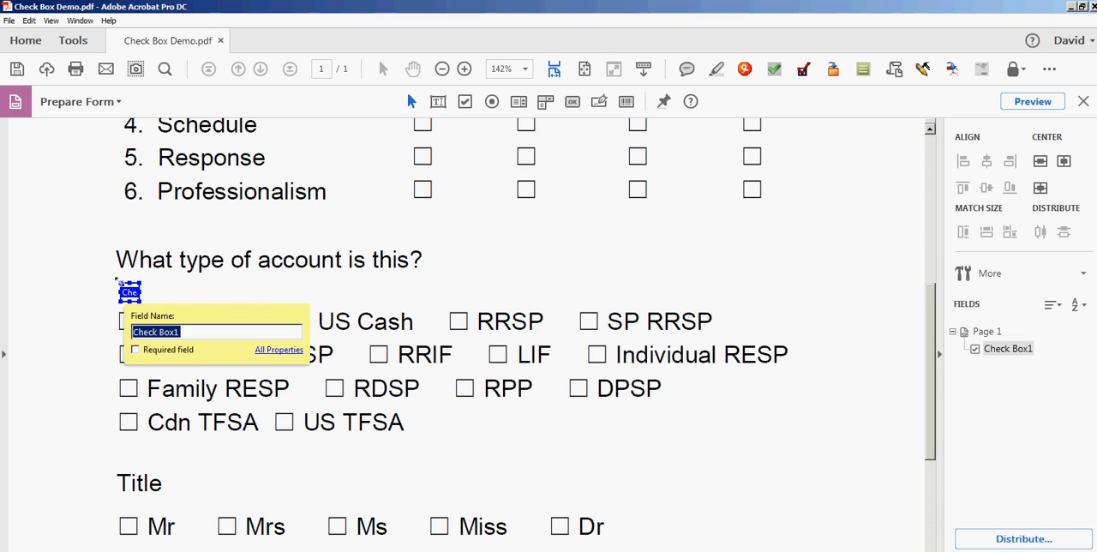
{"action": "type", "text": "Target"}
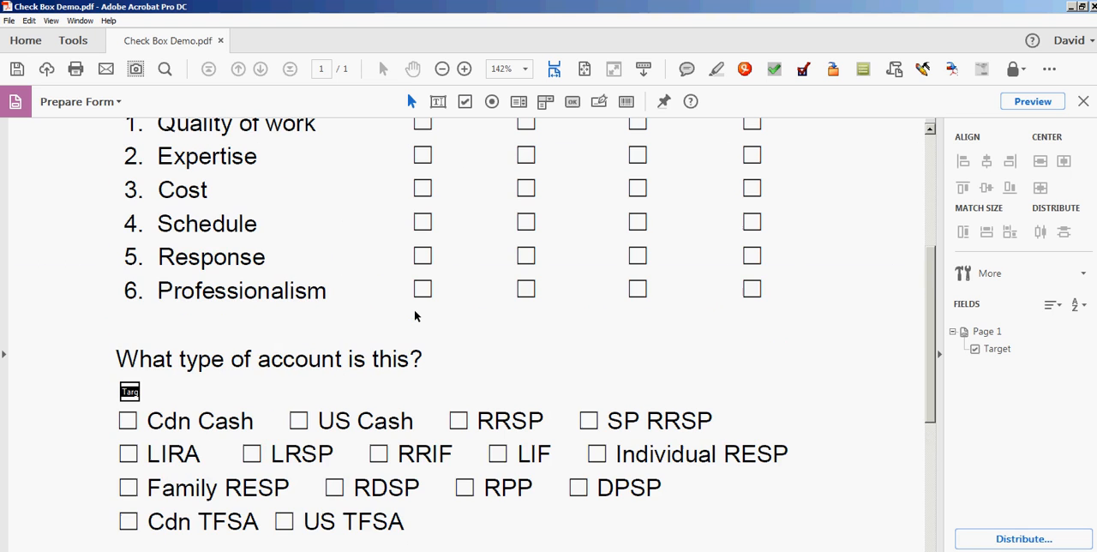
{"action": "mouse_move", "coordinate": [941, 343]}
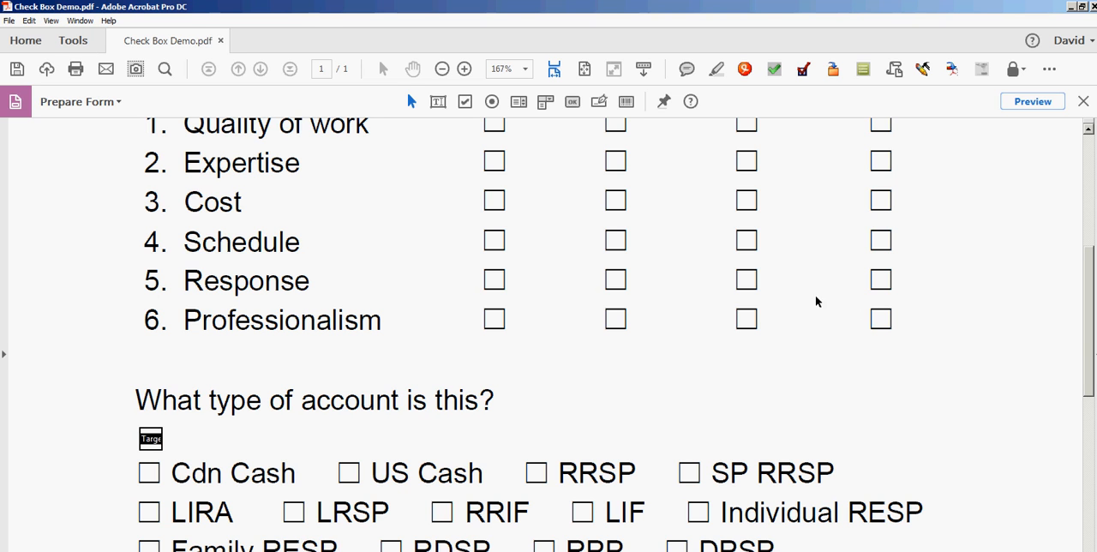
{"action": "mouse_move", "coordinate": [789, 137]}
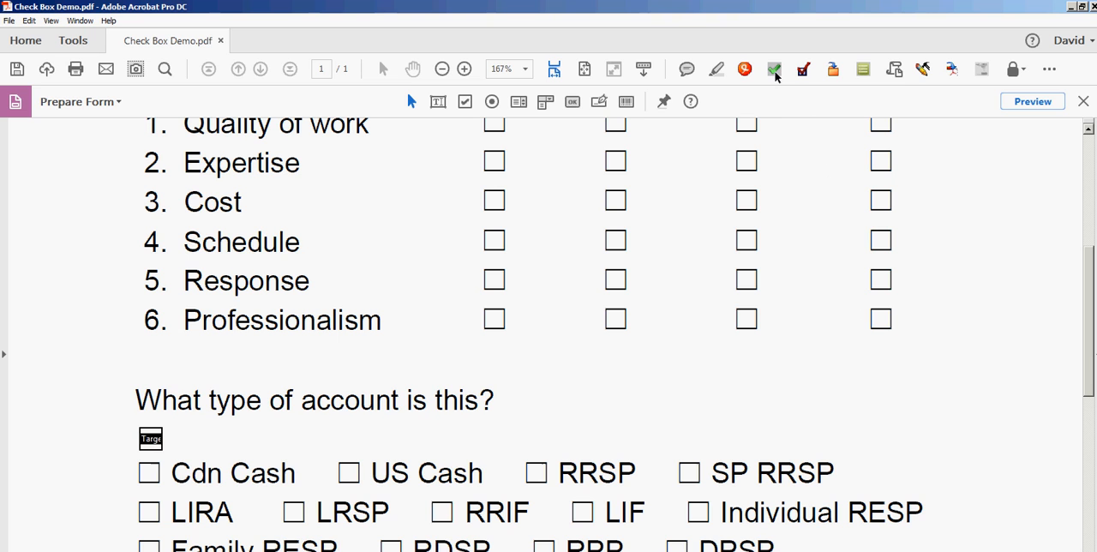
{"action": "mouse_move", "coordinate": [774, 69]}
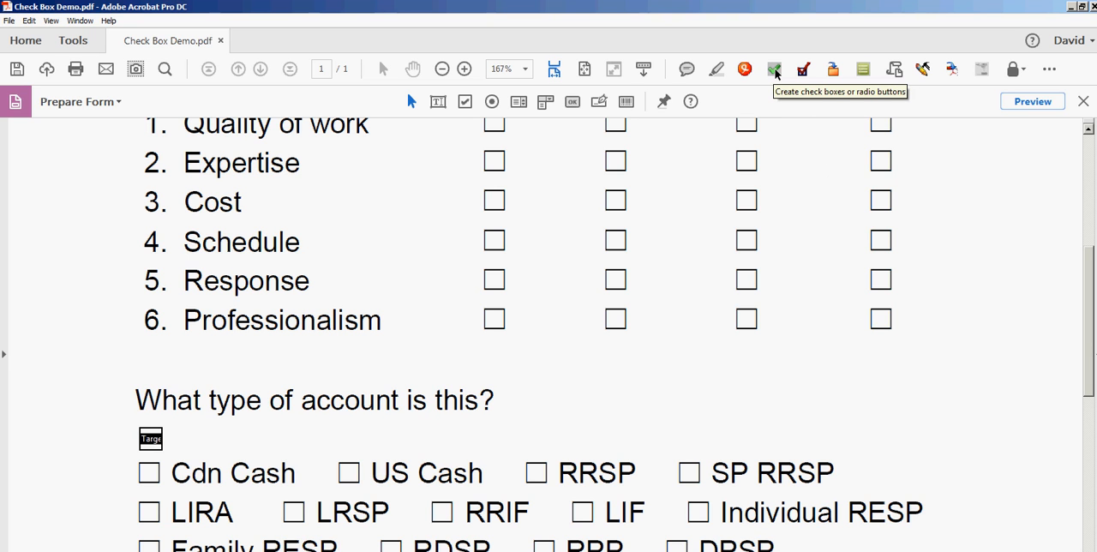
{"action": "mouse_move", "coordinate": [769, 109]}
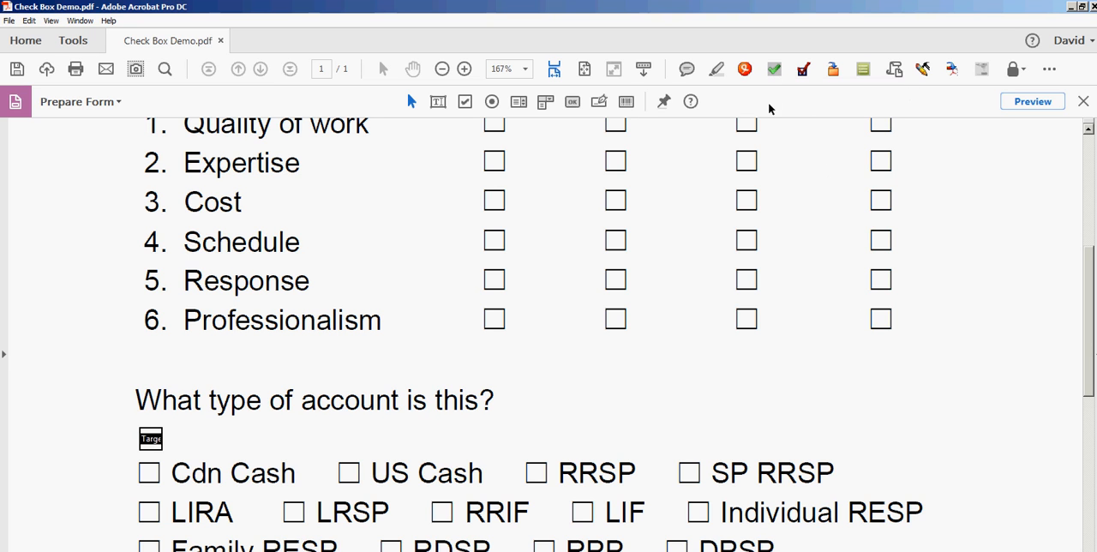
{"action": "mouse_move", "coordinate": [746, 361]}
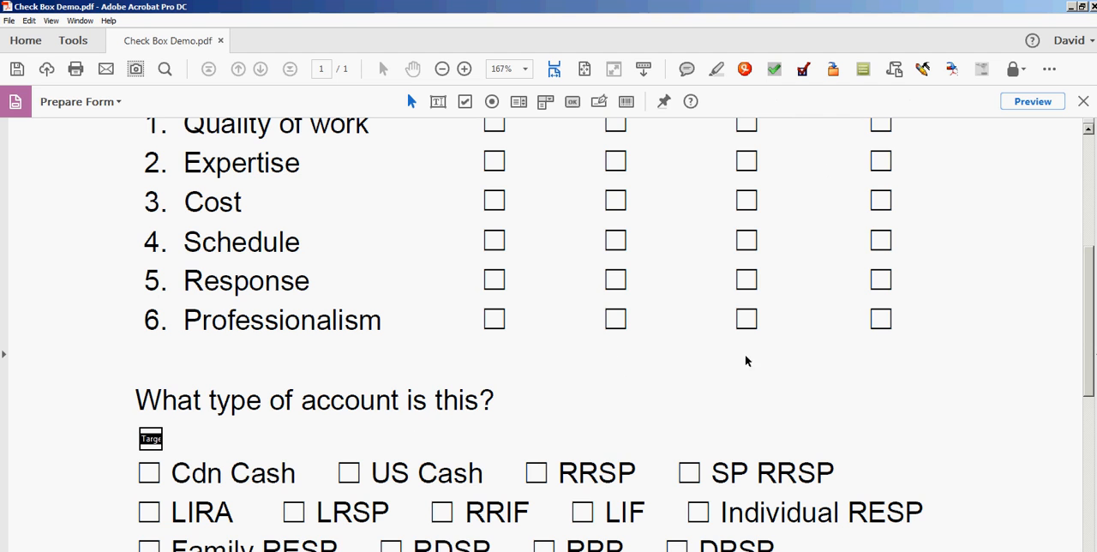
{"action": "scroll", "scroll_direction": "down", "scroll_amount": 3}
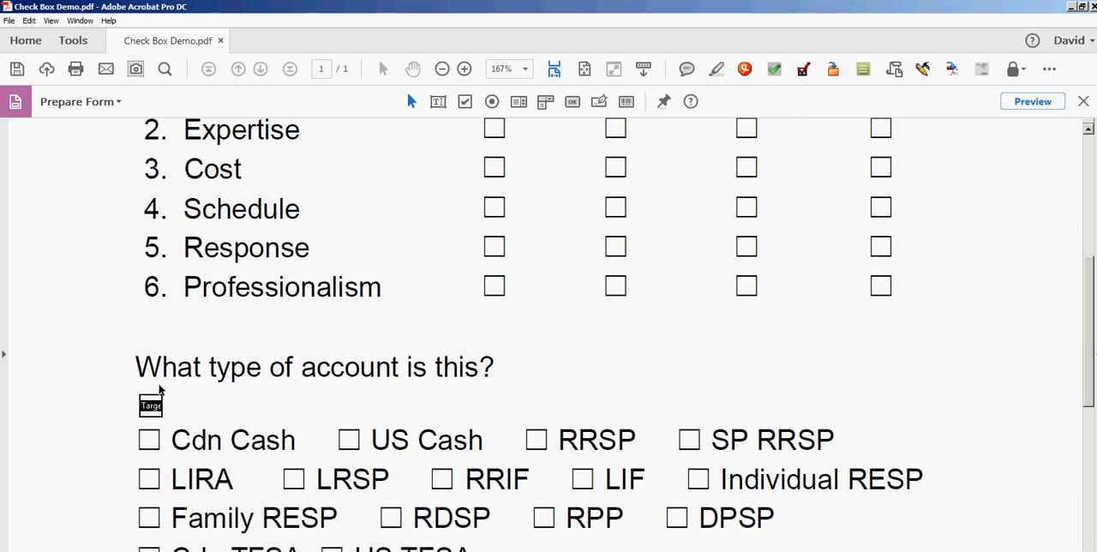
{"action": "mouse_move", "coordinate": [662, 386]}
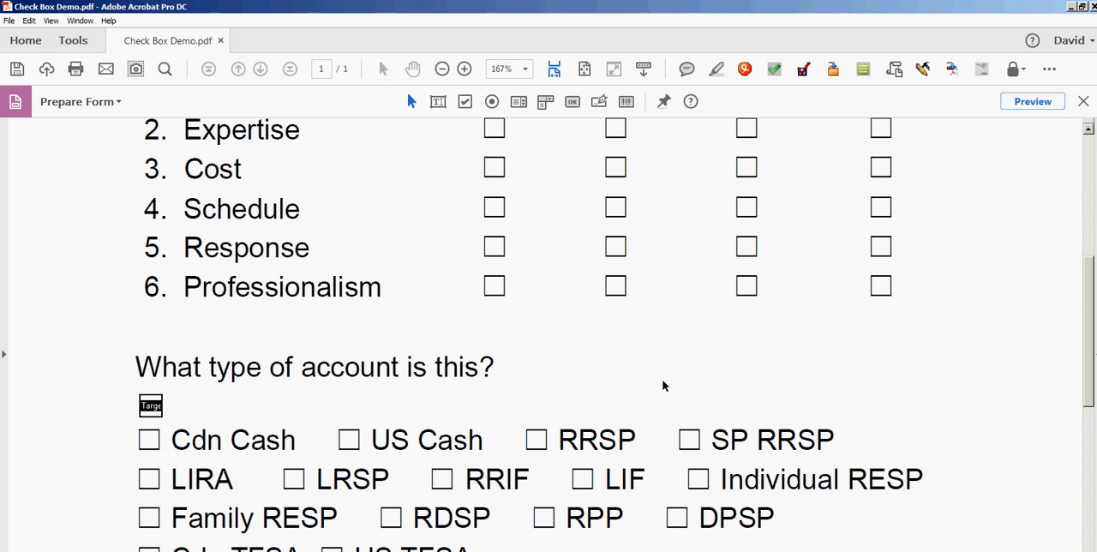
{"action": "mouse_move", "coordinate": [728, 388]}
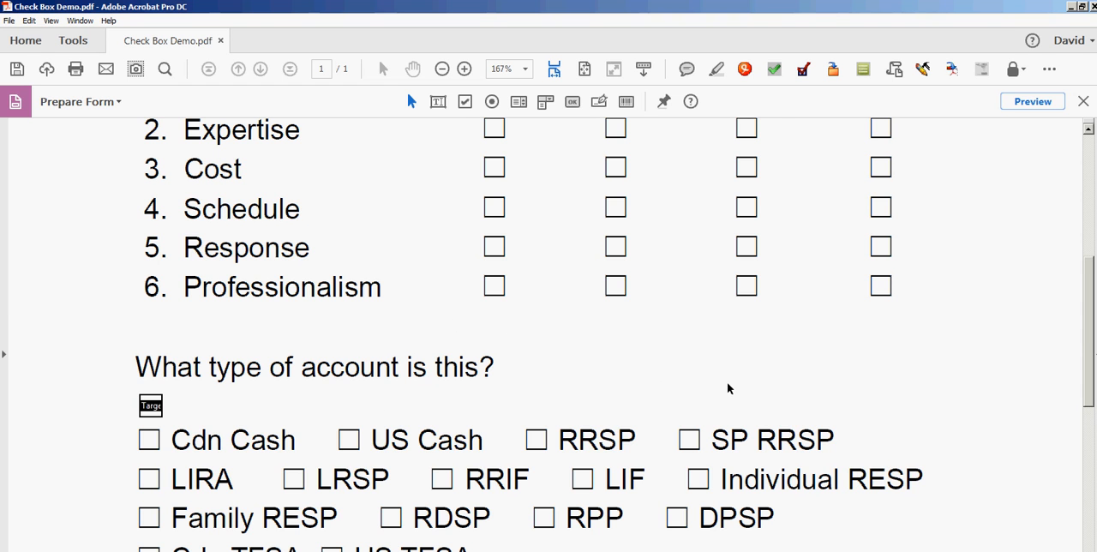
{"action": "scroll", "scroll_direction": "up", "scroll_amount": 3}
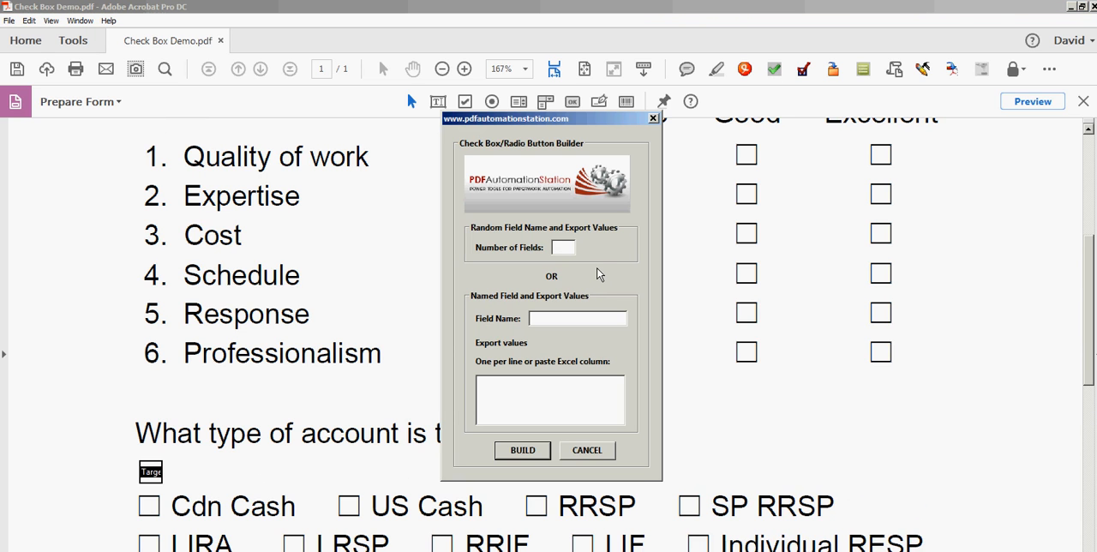
{"action": "mouse_move", "coordinate": [602, 267]}
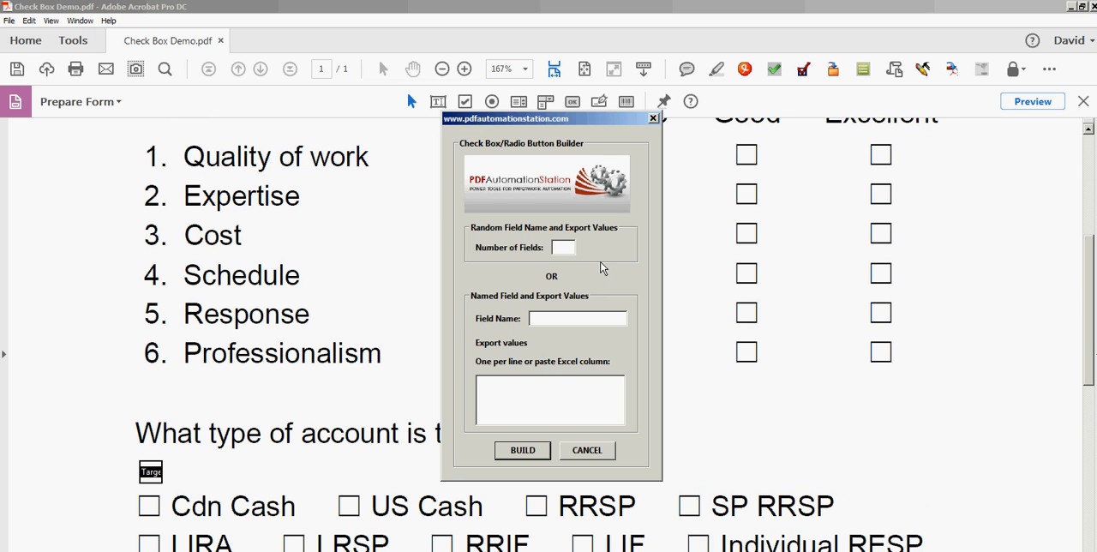
{"action": "mouse_move", "coordinate": [546, 255]}
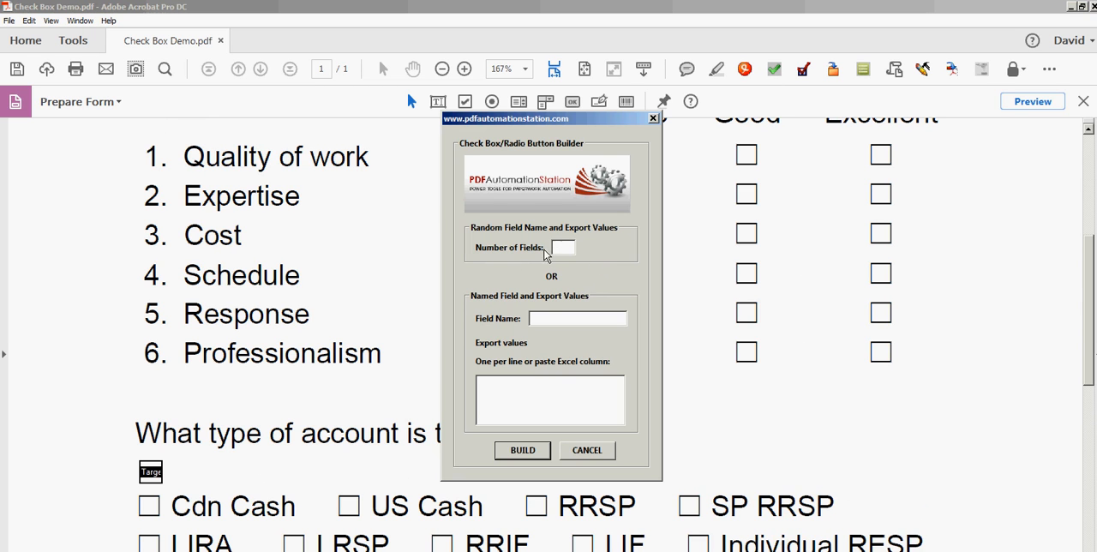
{"action": "mouse_move", "coordinate": [511, 234]}
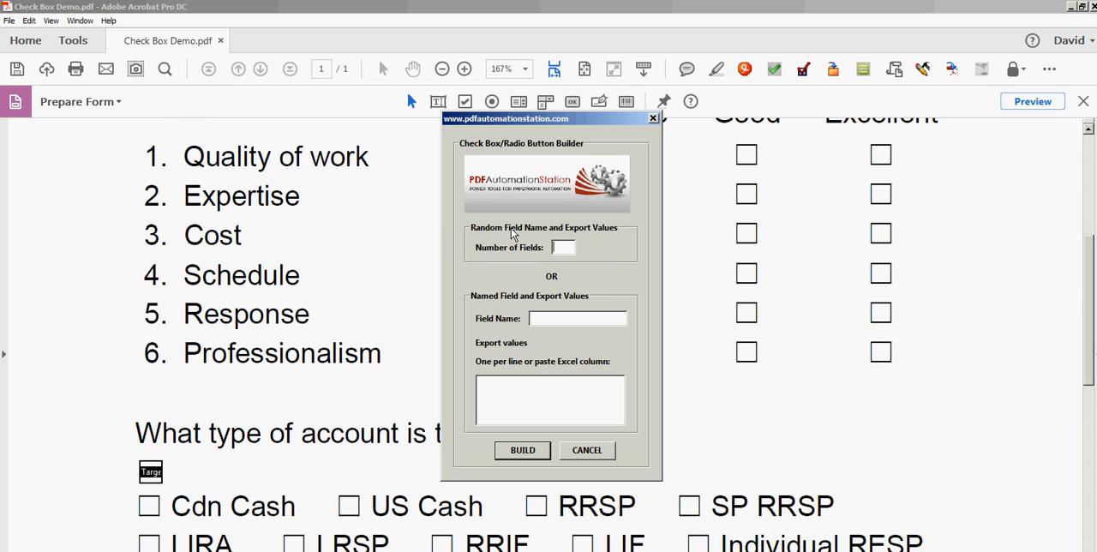
{"action": "mouse_move", "coordinate": [557, 237]}
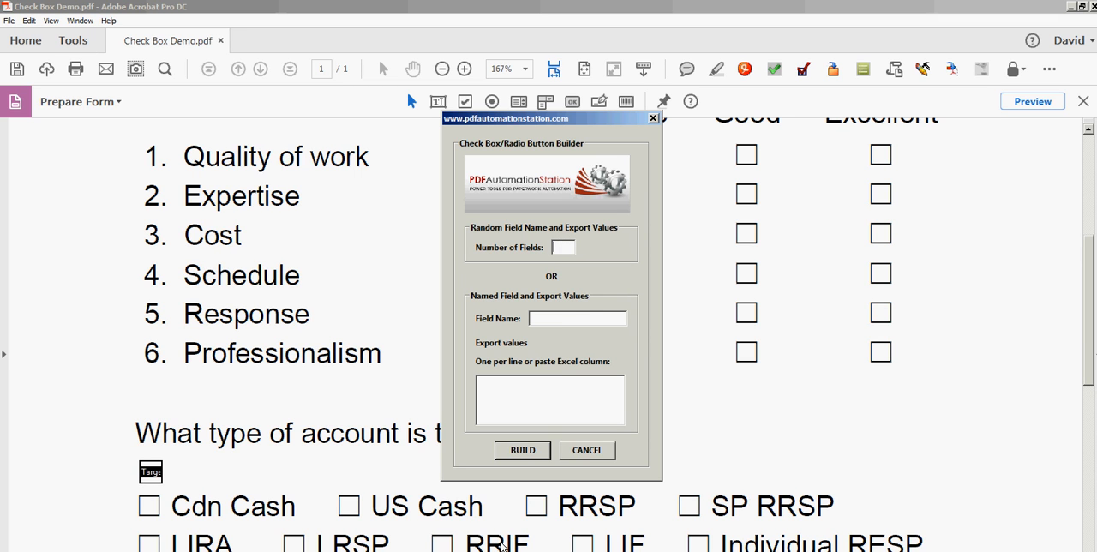
{"action": "mouse_move", "coordinate": [469, 530]}
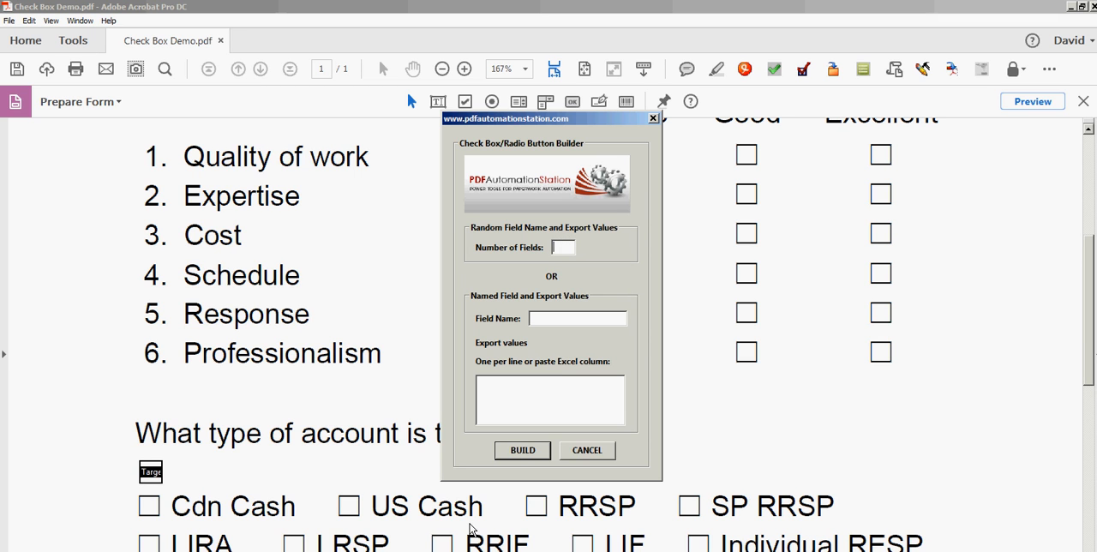
Build 15 randomly named check box fields with random export values in the builder.
{"action": "type", "text": "15"}
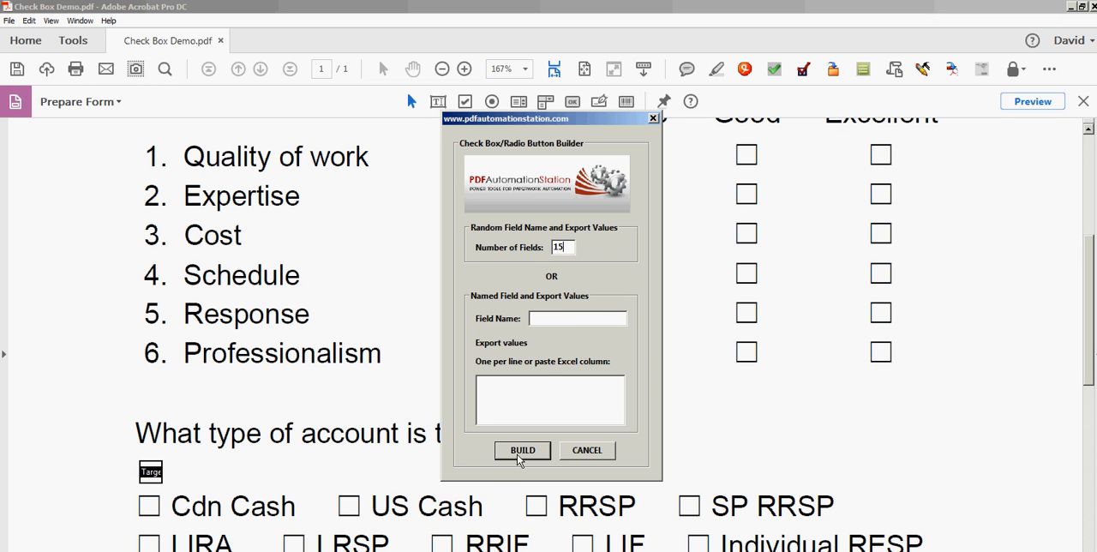
{"action": "left_click", "coordinate": [522, 450]}
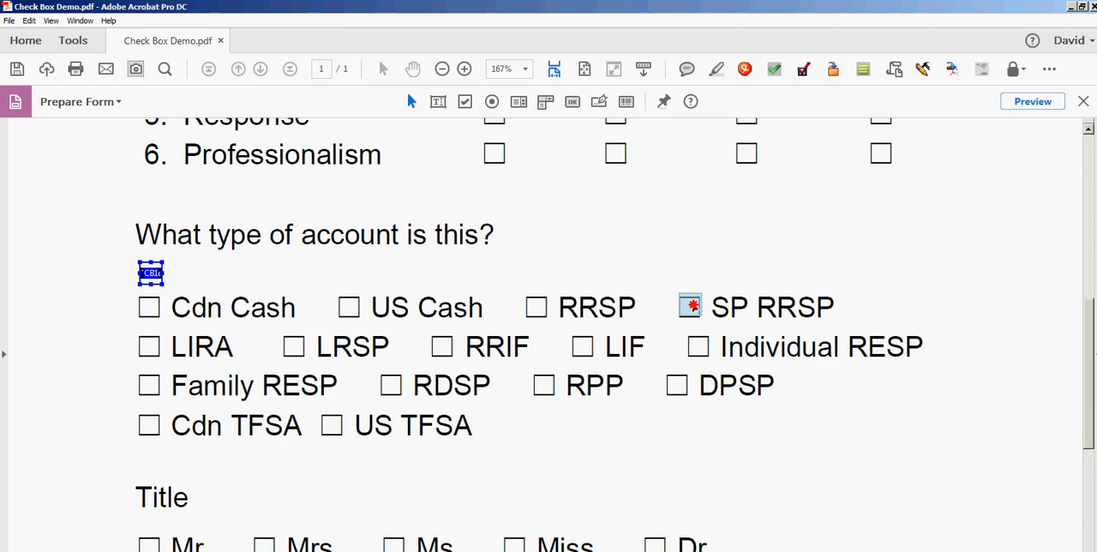
Drop built check box fields onto SP RRSP, RRSP, US Cash and Cdn Cash.
{"action": "left_click", "coordinate": [689, 306]}
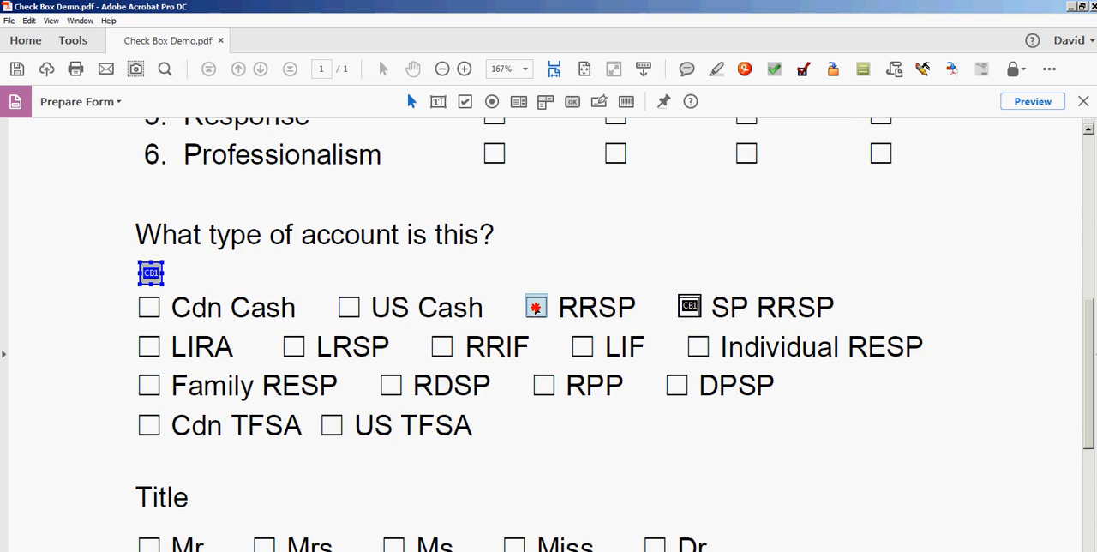
{"action": "left_click", "coordinate": [537, 306]}
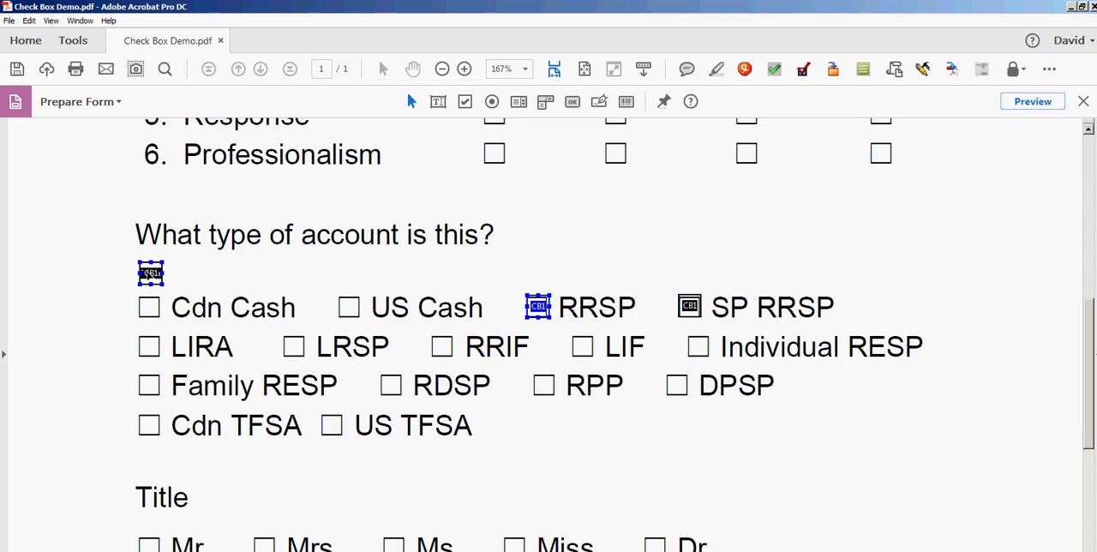
{"action": "left_click", "coordinate": [348, 307]}
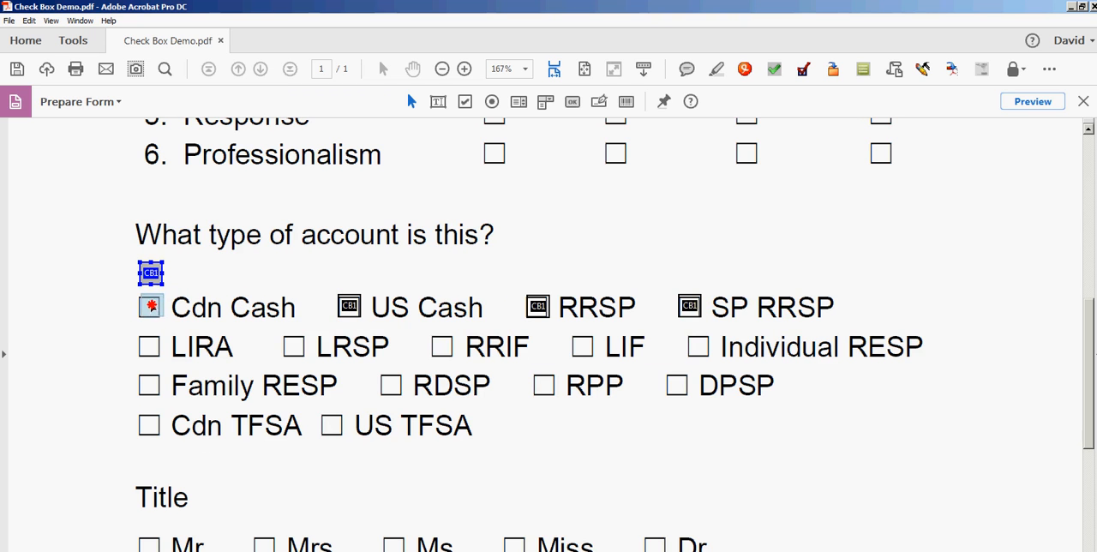
{"action": "left_click", "coordinate": [149, 307]}
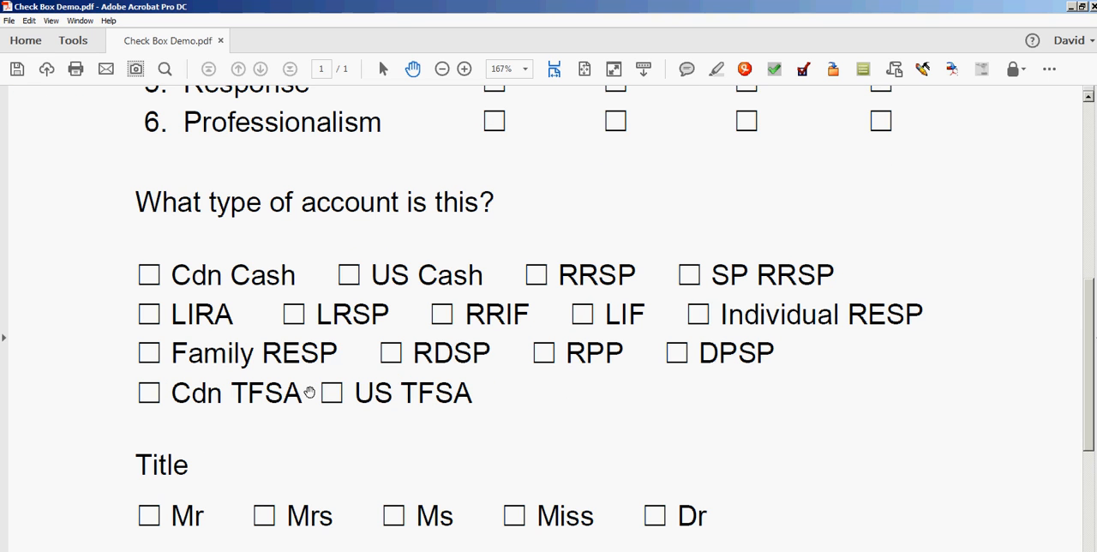
{"action": "mouse_move", "coordinate": [698, 343]}
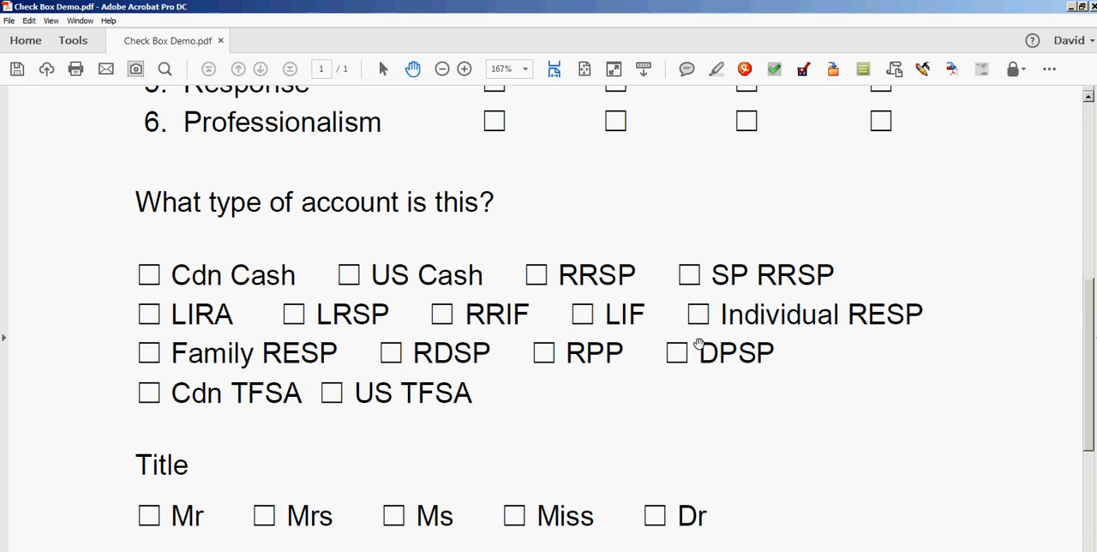
Tick SP RRSP, US Cash, Cdn Cash and RRSP in turn, confirming only one stays checked.
{"action": "left_click", "coordinate": [688, 274]}
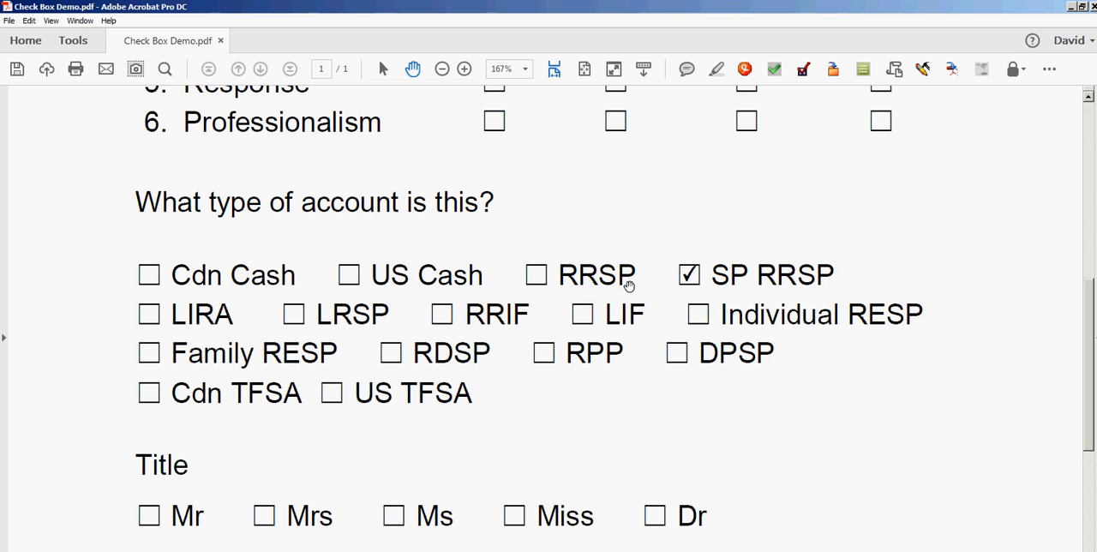
{"action": "left_click", "coordinate": [349, 274]}
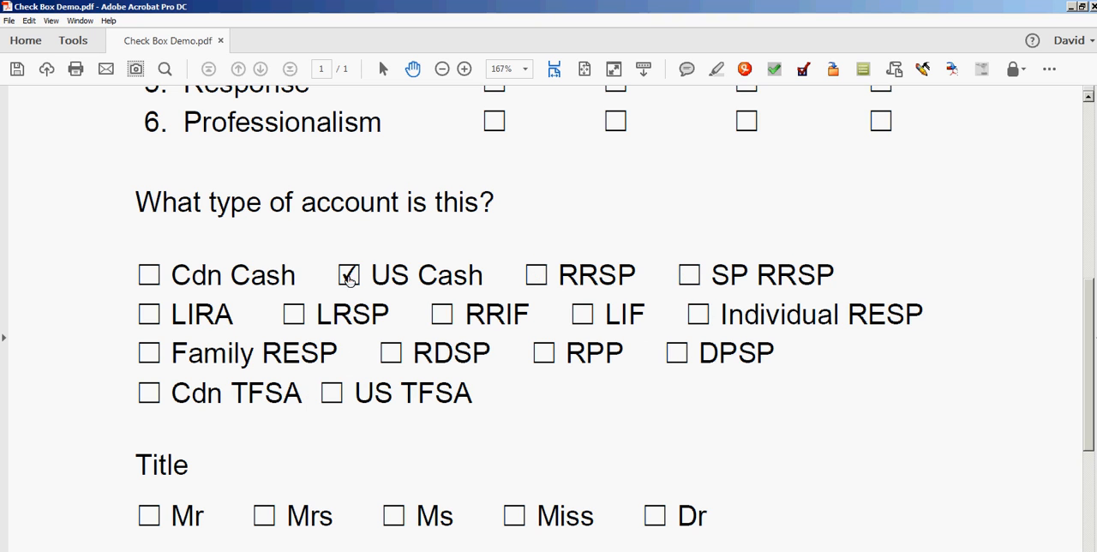
{"action": "left_click", "coordinate": [149, 275]}
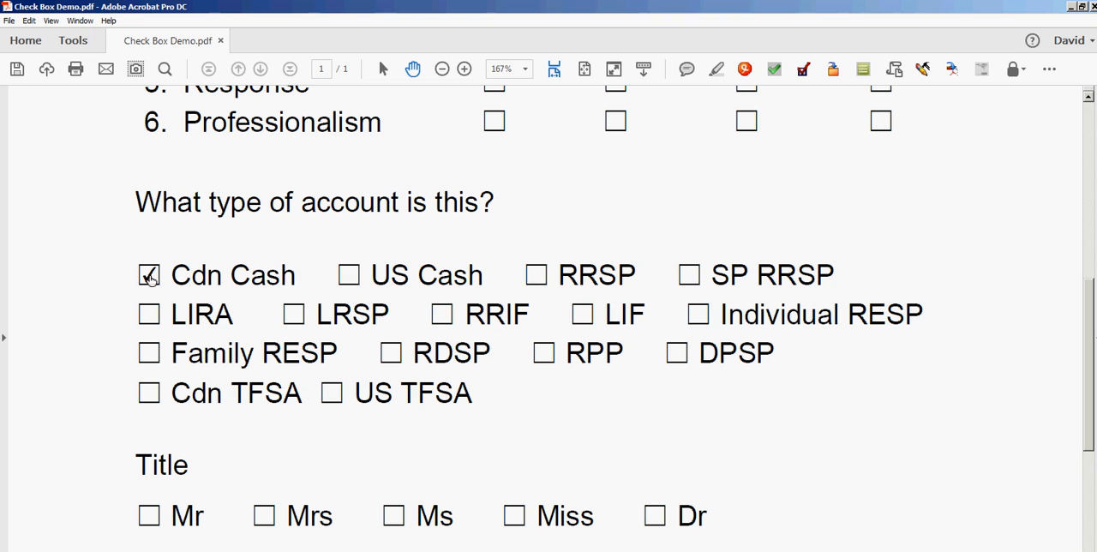
{"action": "left_click", "coordinate": [348, 274]}
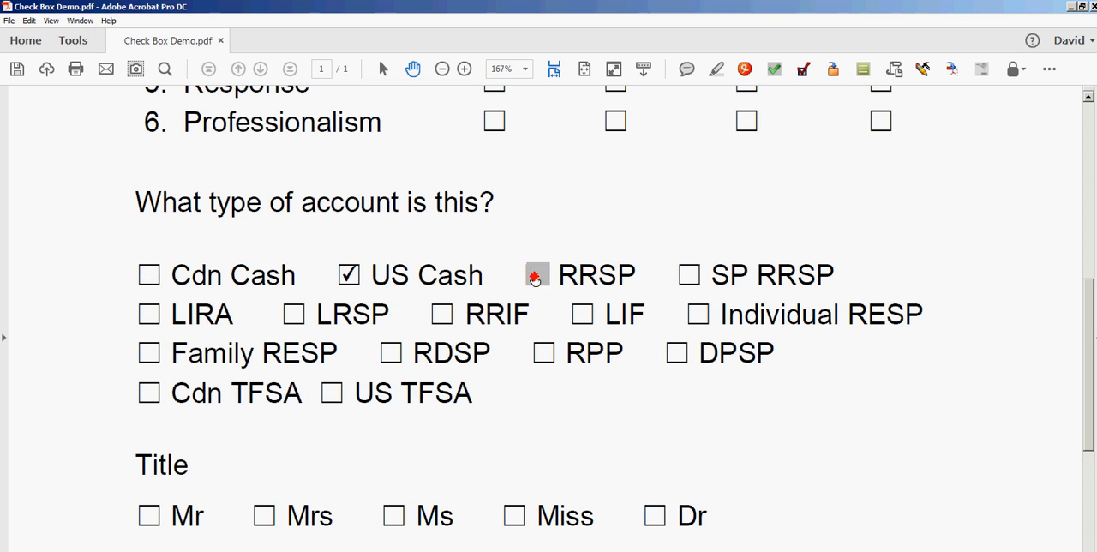
{"action": "left_click", "coordinate": [689, 274]}
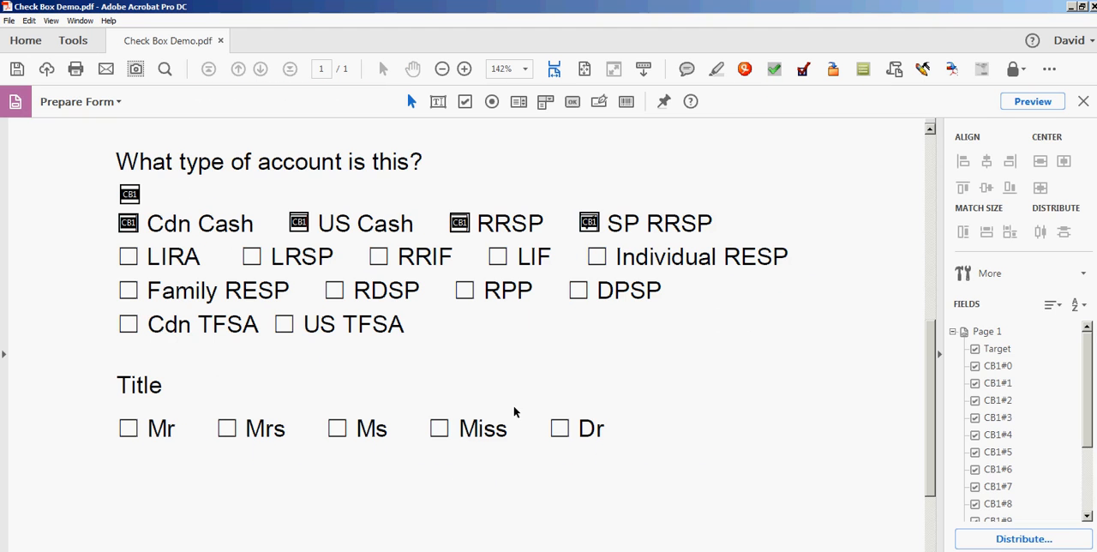
{"action": "mouse_move", "coordinate": [940, 359]}
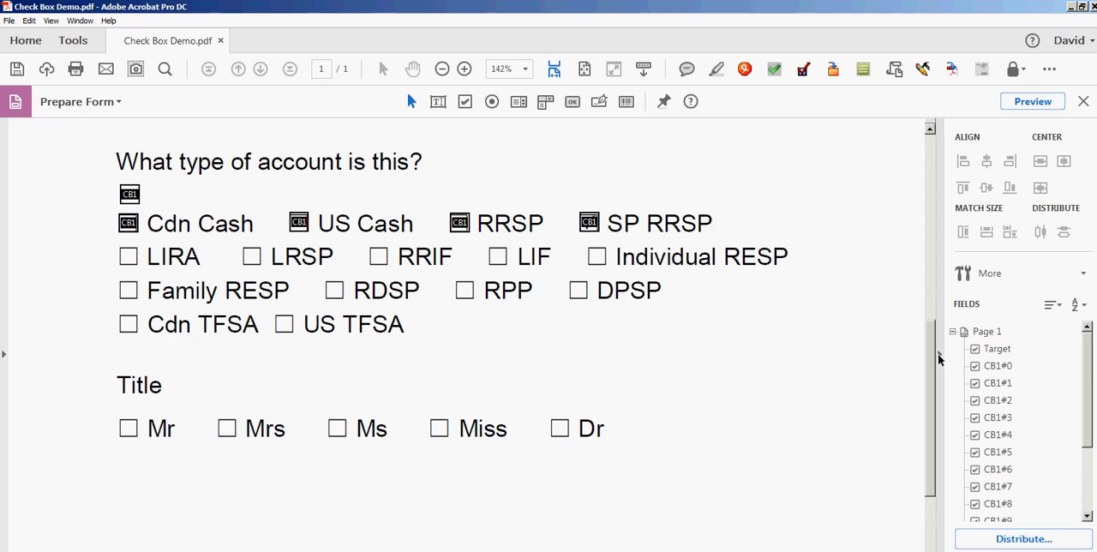
Collapse the right-hand Fields pane to widen the page in form editing.
{"action": "left_click", "coordinate": [464, 69]}
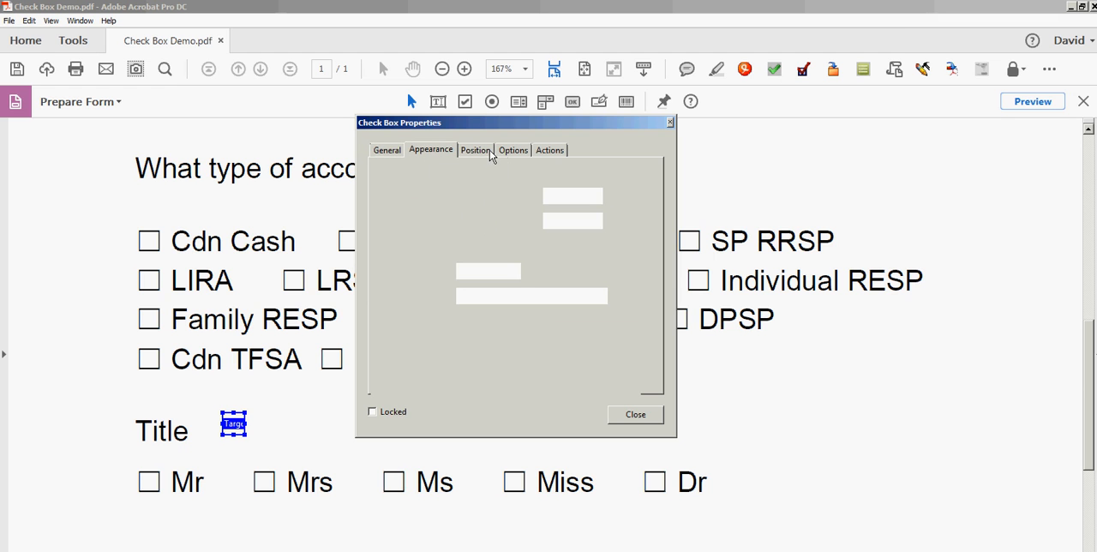
Give the Target check box a cross mark, yellow fill, black border and Inset line style.
{"action": "left_click", "coordinate": [512, 150]}
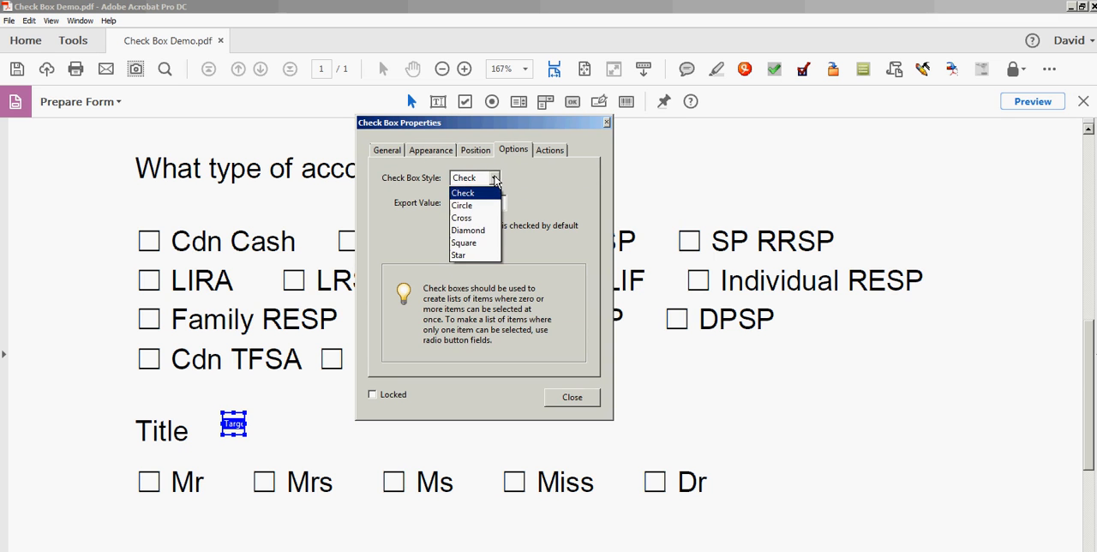
{"action": "left_click", "coordinate": [461, 217]}
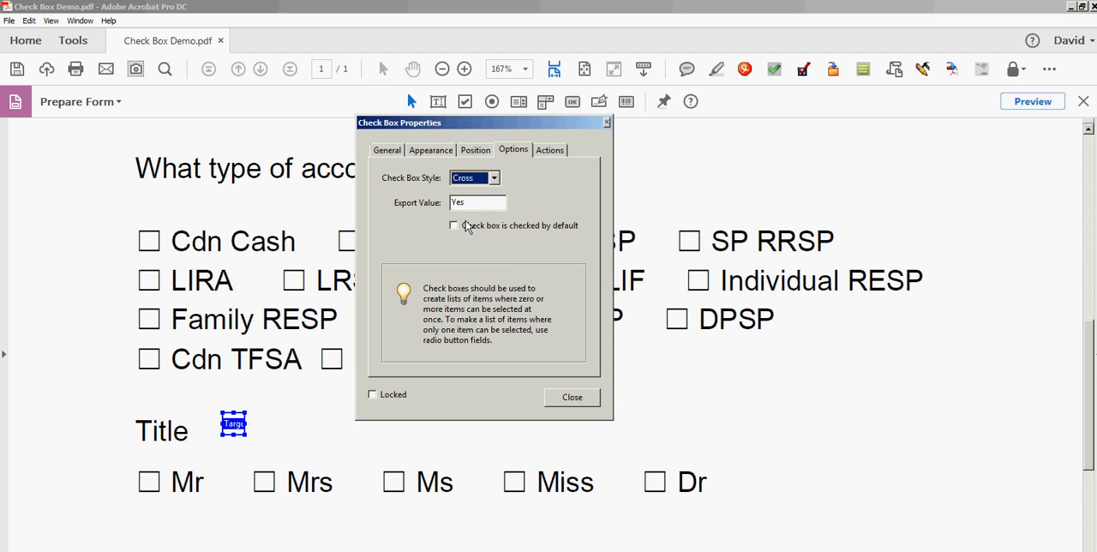
{"action": "left_click", "coordinate": [430, 150]}
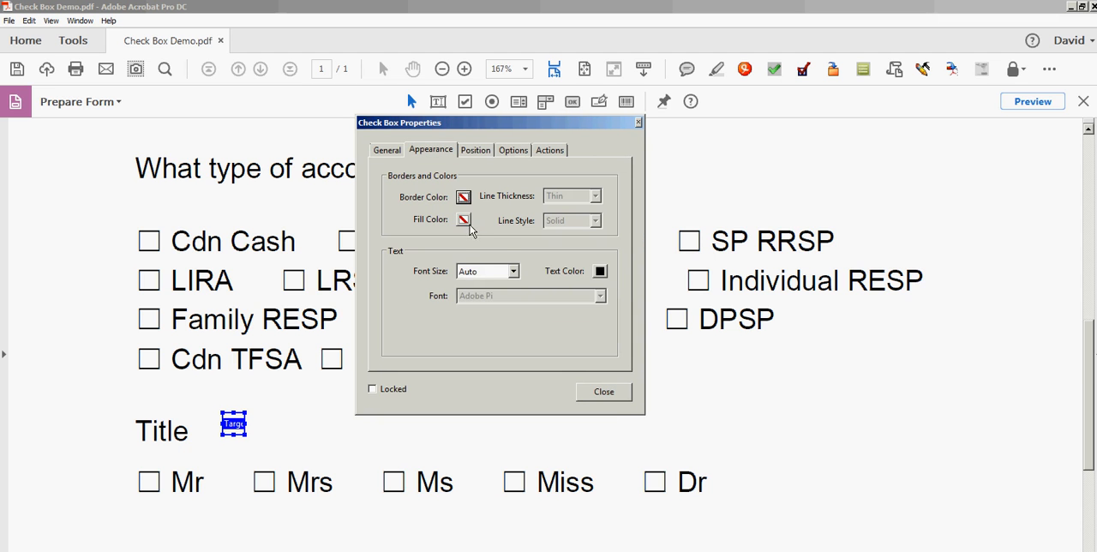
{"action": "left_click", "coordinate": [463, 220]}
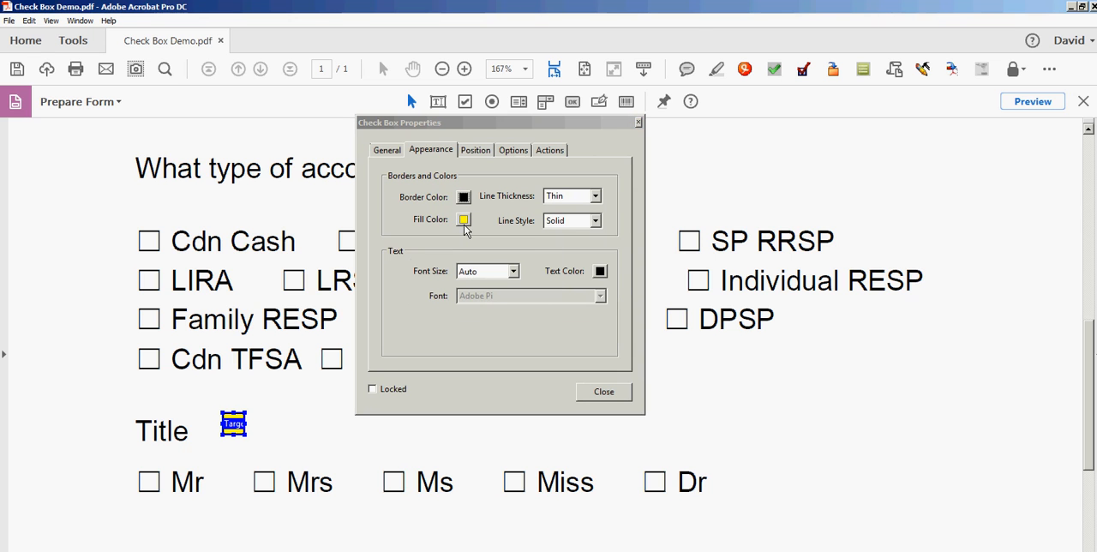
{"action": "mouse_move", "coordinate": [607, 224]}
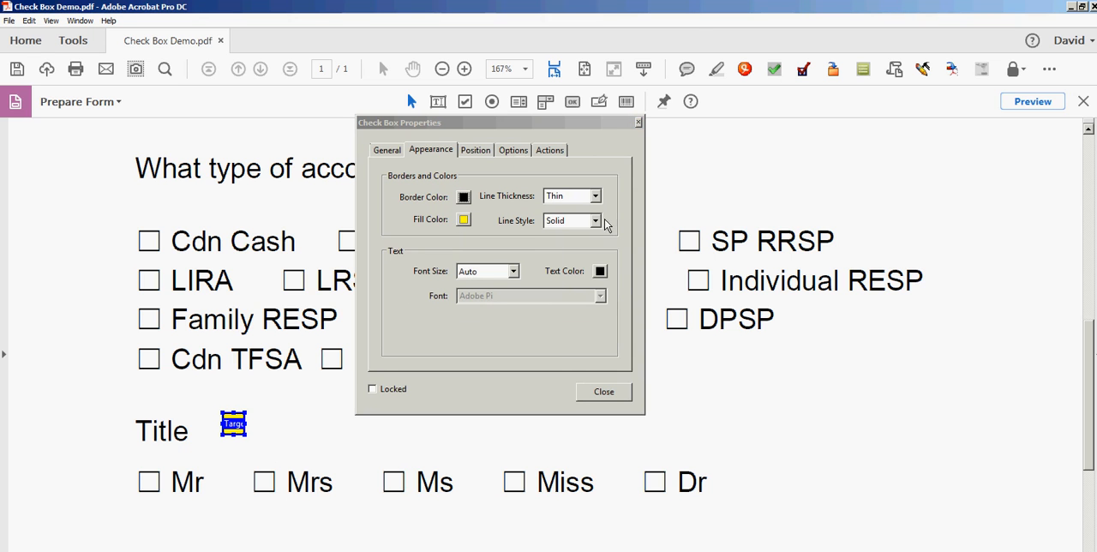
{"action": "left_click", "coordinate": [597, 220]}
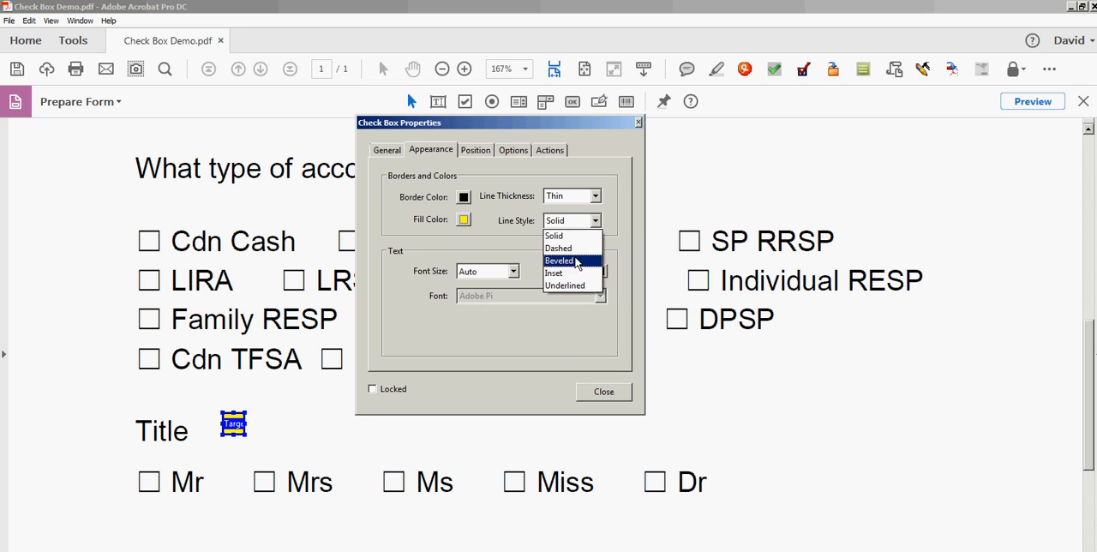
{"action": "left_click", "coordinate": [553, 273]}
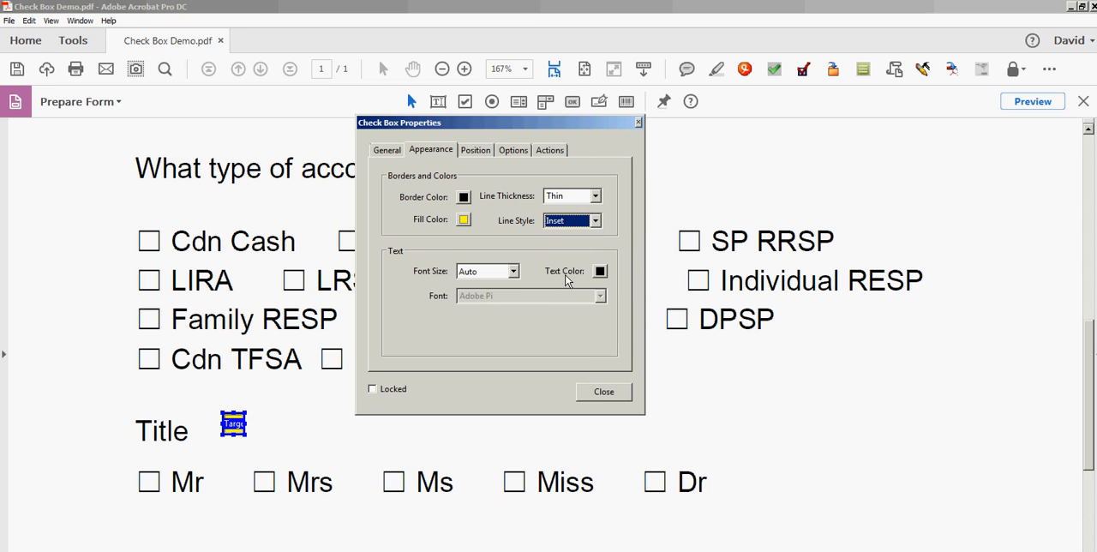
{"action": "left_click", "coordinate": [603, 392]}
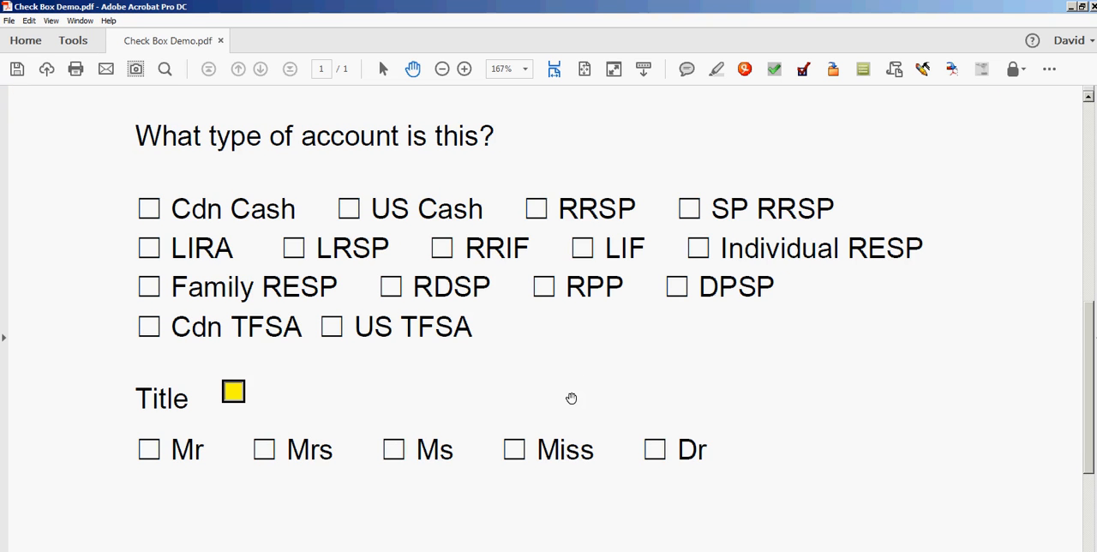
{"action": "mouse_move", "coordinate": [233, 395]}
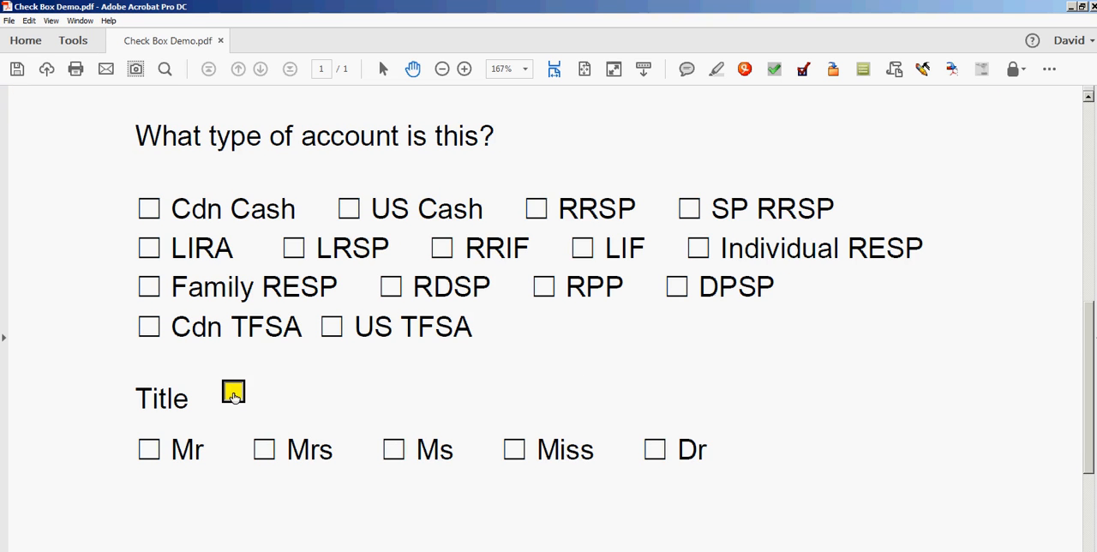
{"action": "mouse_move", "coordinate": [477, 401]}
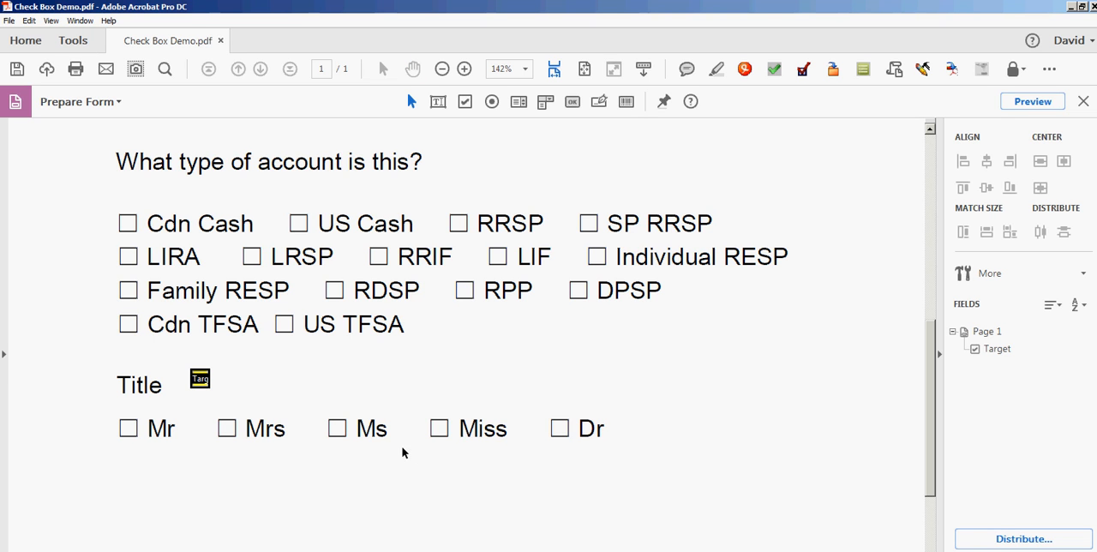
{"action": "mouse_move", "coordinate": [300, 468]}
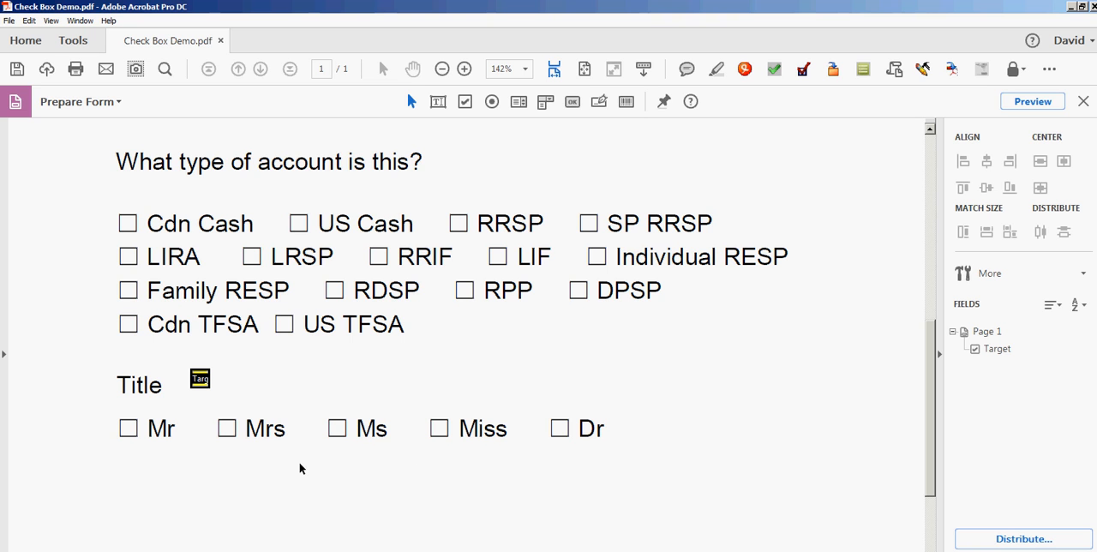
{"action": "mouse_move", "coordinate": [230, 464]}
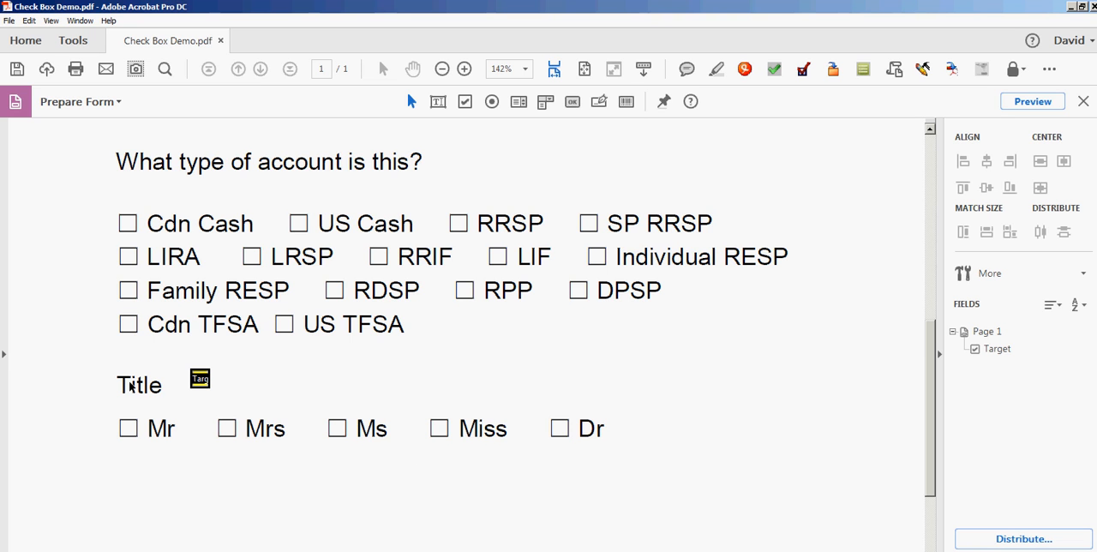
{"action": "mouse_move", "coordinate": [599, 437]}
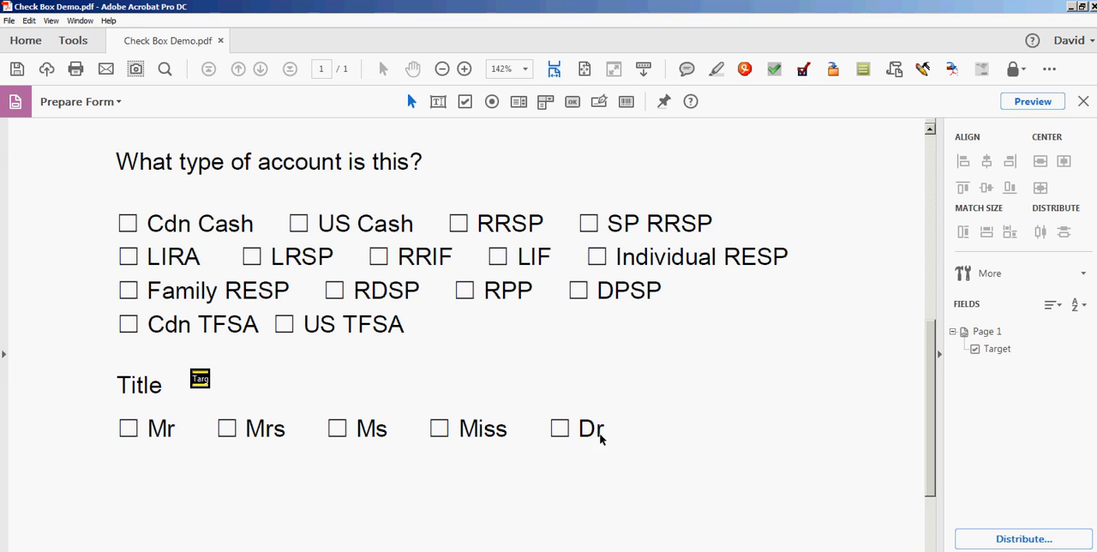
{"action": "mouse_move", "coordinate": [626, 458]}
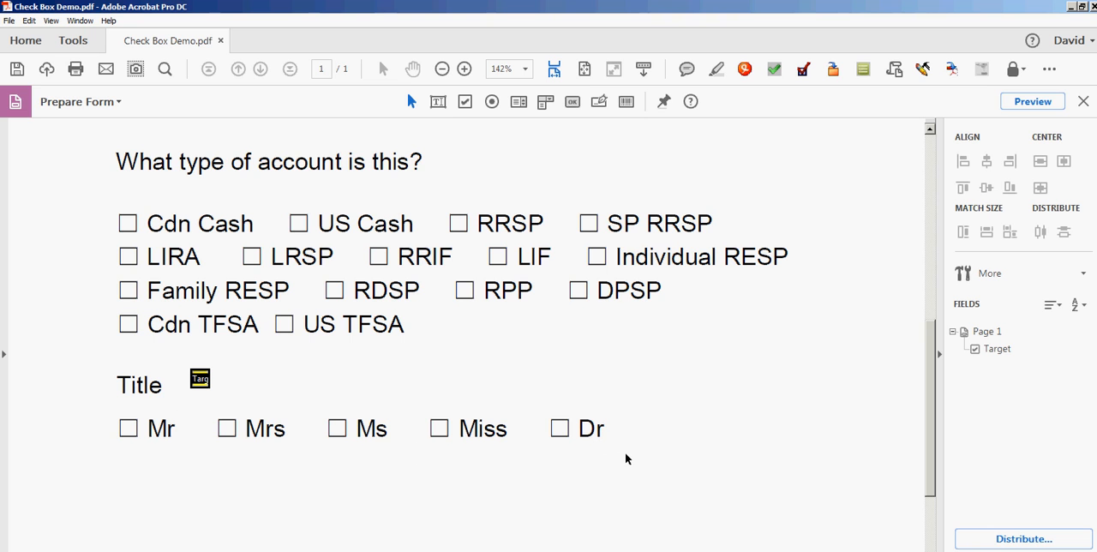
{"action": "mouse_move", "coordinate": [623, 464]}
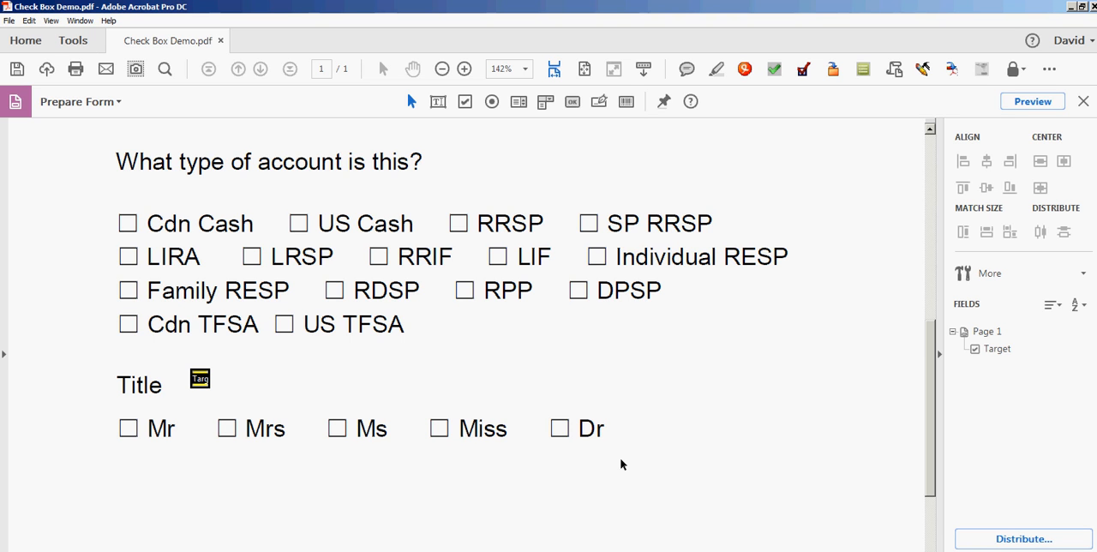
{"action": "mouse_move", "coordinate": [177, 423]}
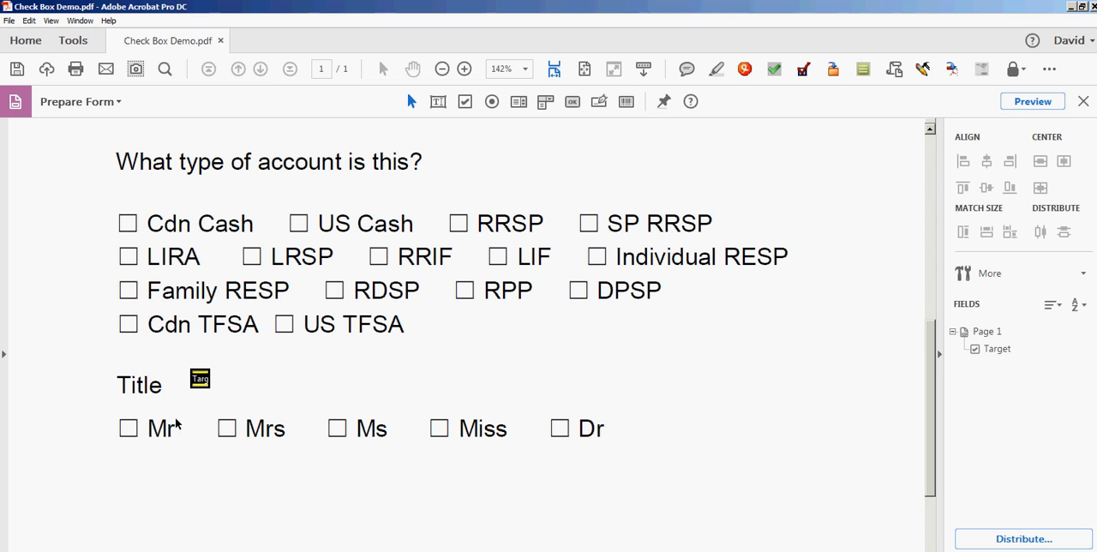
{"action": "mouse_move", "coordinate": [159, 451]}
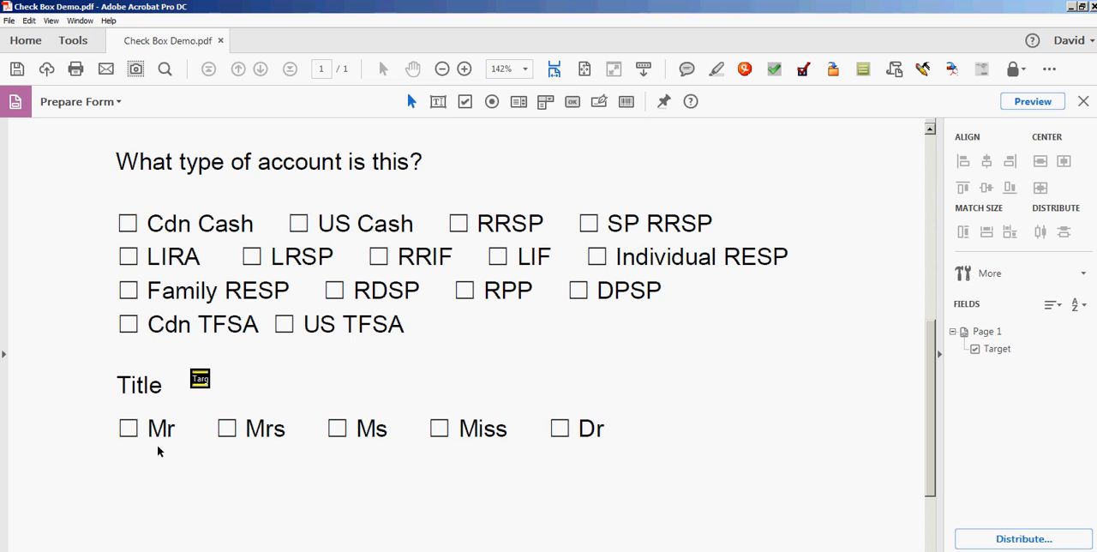
{"action": "mouse_move", "coordinate": [519, 454]}
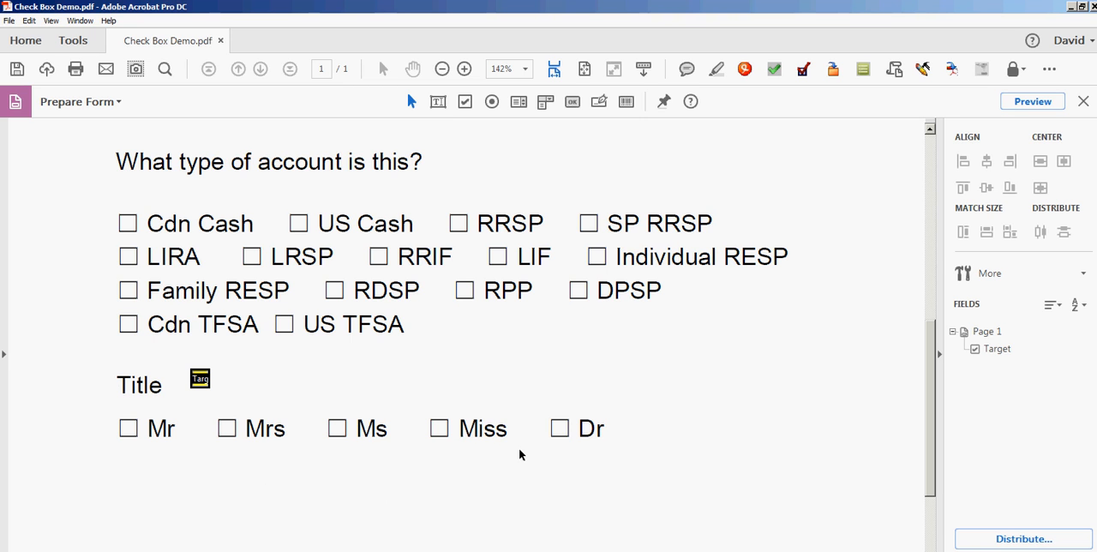
{"action": "mouse_move", "coordinate": [645, 457]}
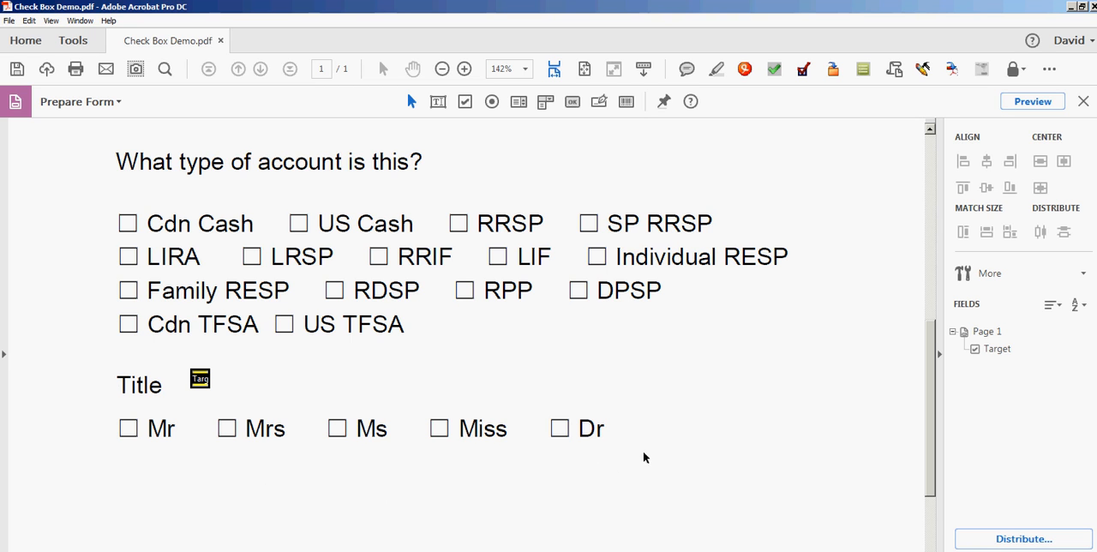
{"action": "mouse_move", "coordinate": [649, 448]}
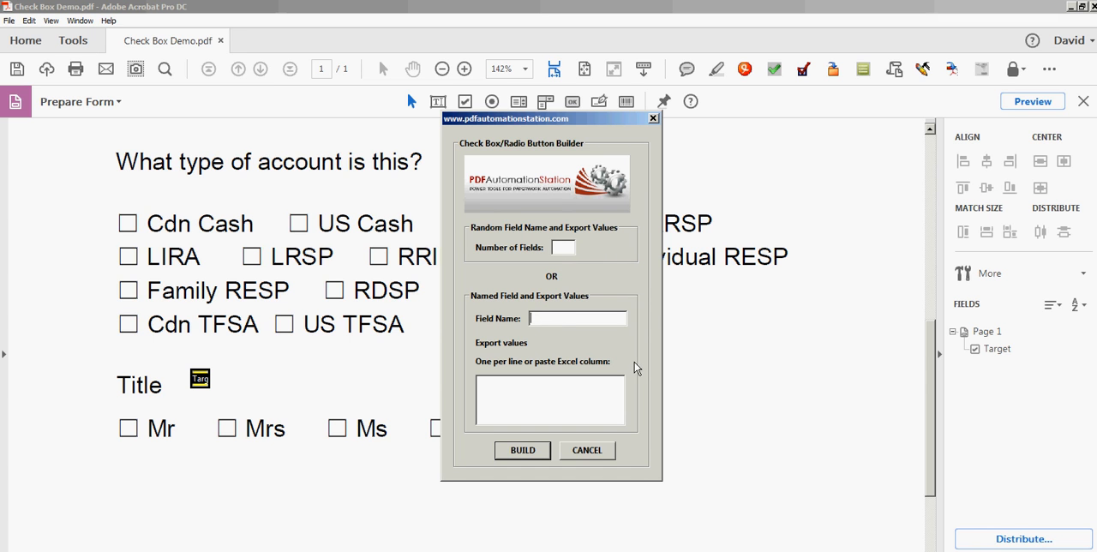
Enter Title as the builder's field name and copy Mr, Mrs, Ms, Miss, Dr from Excel.
{"action": "type", "text": "Tit"}
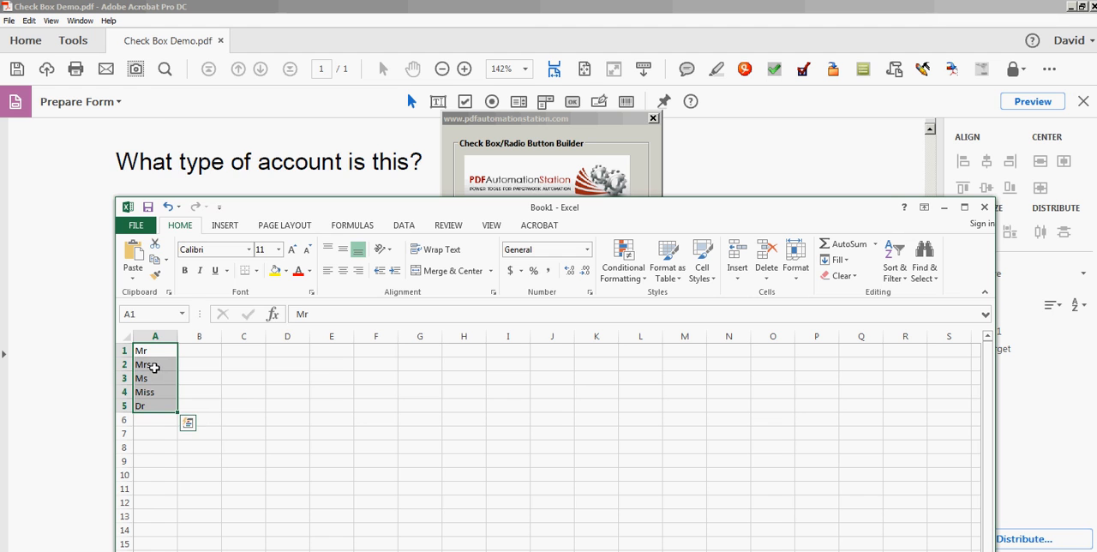
{"action": "right_click", "coordinate": [154, 364]}
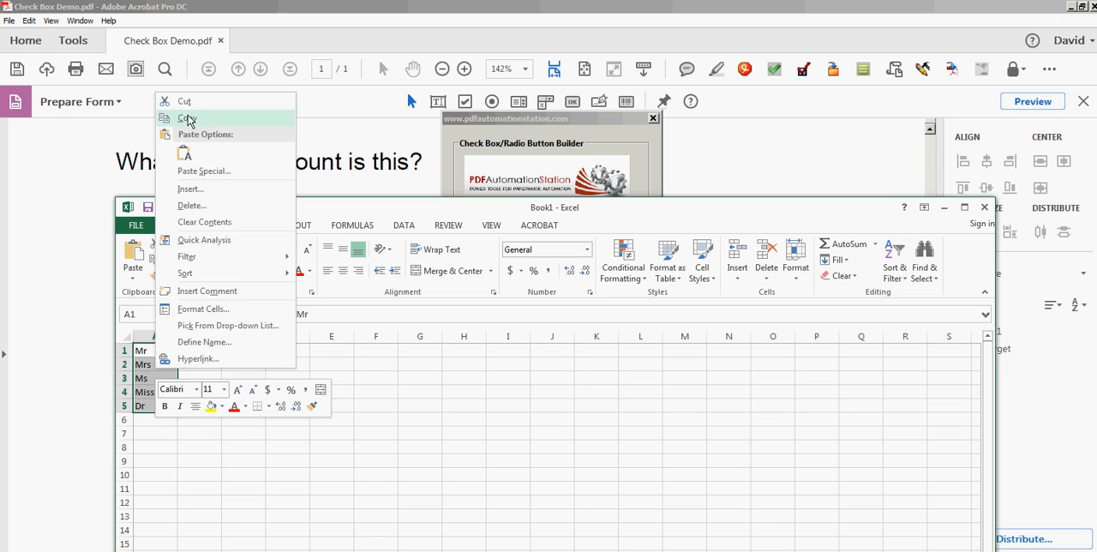
{"action": "left_click", "coordinate": [186, 118]}
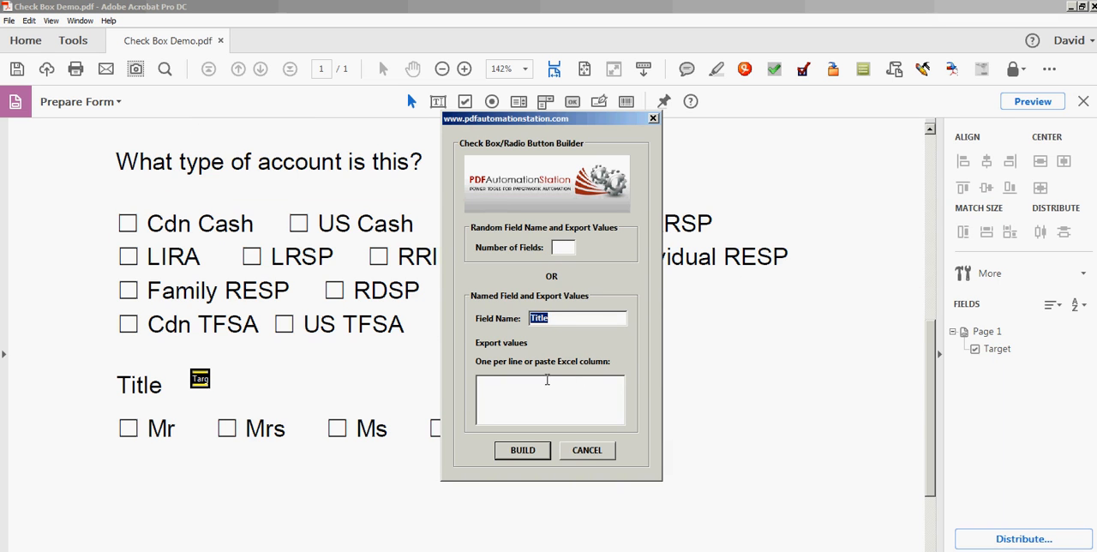
Paste the titles as export values and build five Title check boxes, Title#0 to Title#4.
{"action": "type", "text": "Ms"}
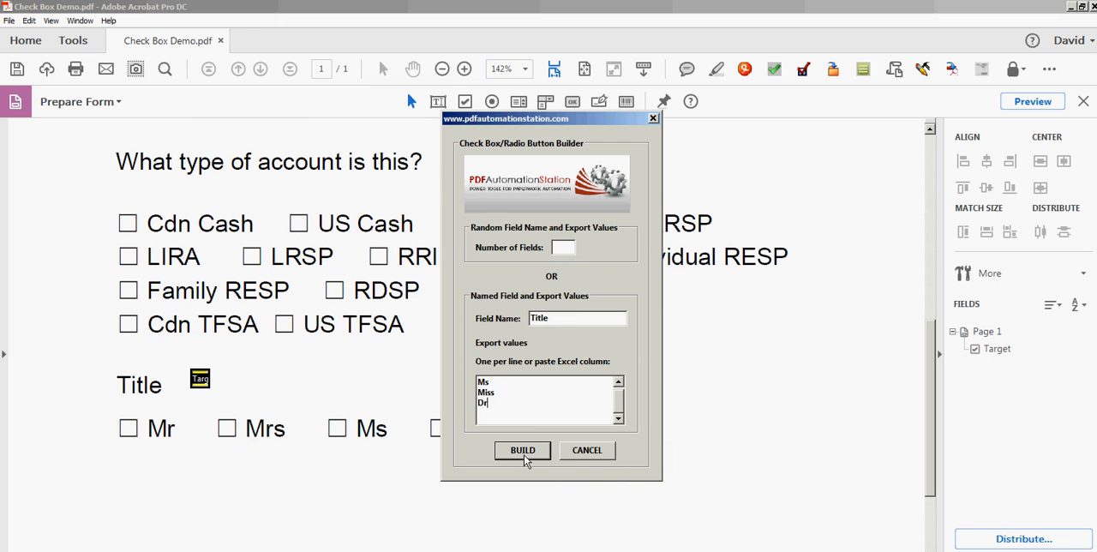
{"action": "left_click", "coordinate": [521, 449]}
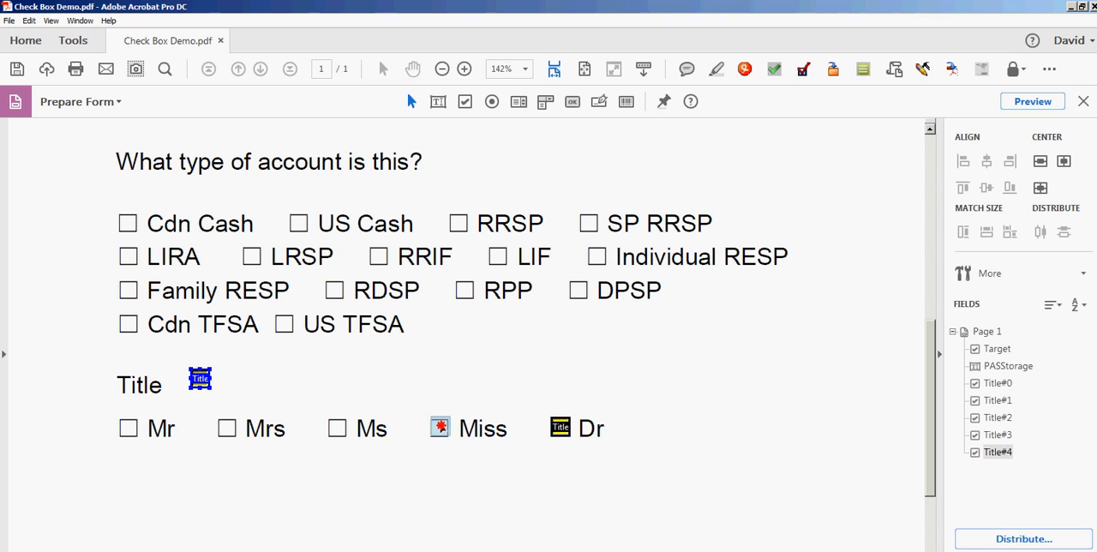
Place the Title check boxes onto the Miss, Ms, Mrs and Mr option boxes.
{"action": "left_click", "coordinate": [439, 427]}
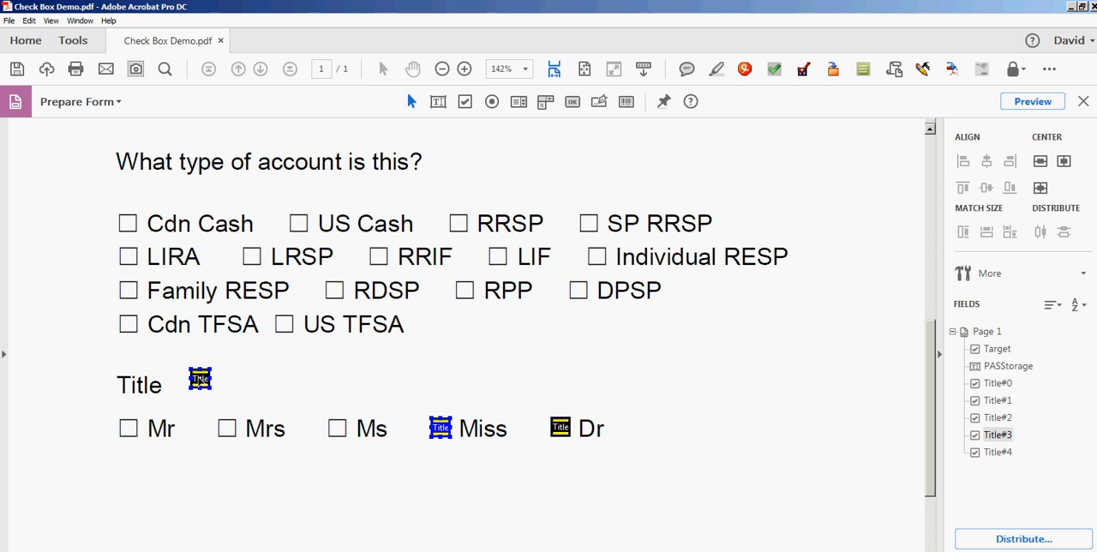
{"action": "left_click", "coordinate": [337, 426]}
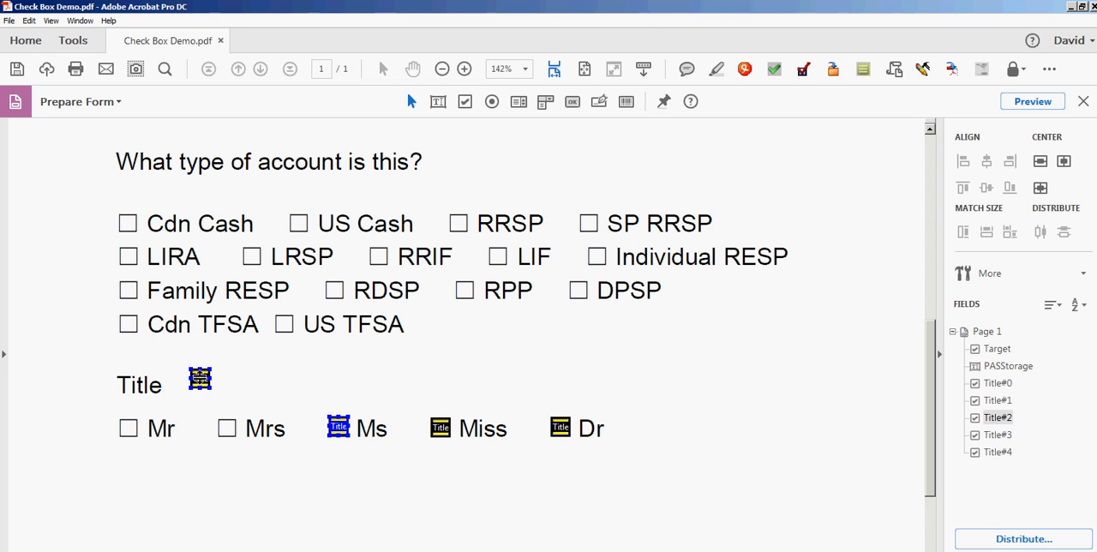
{"action": "left_click", "coordinate": [228, 427]}
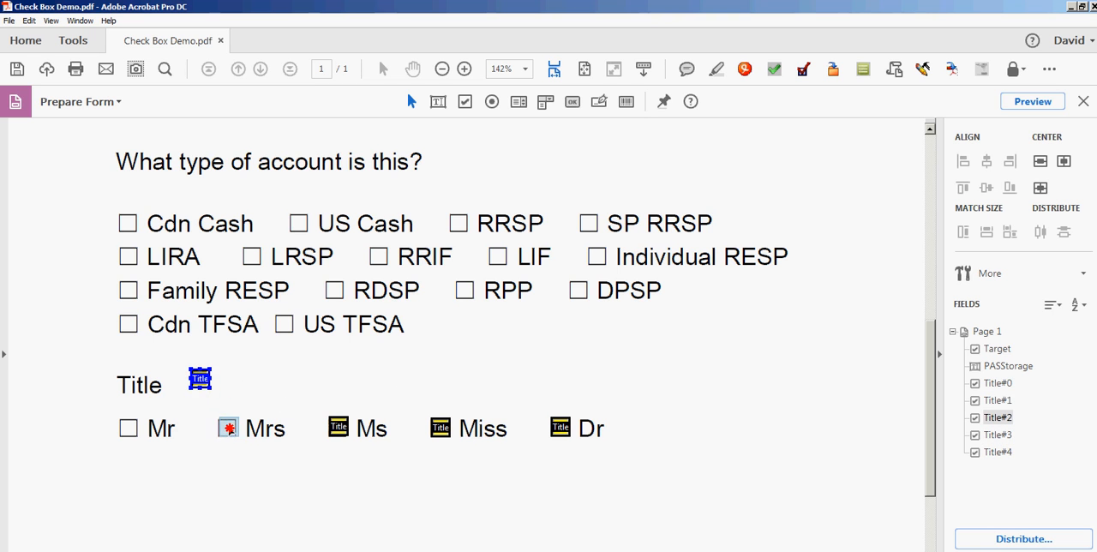
{"action": "left_click", "coordinate": [228, 428]}
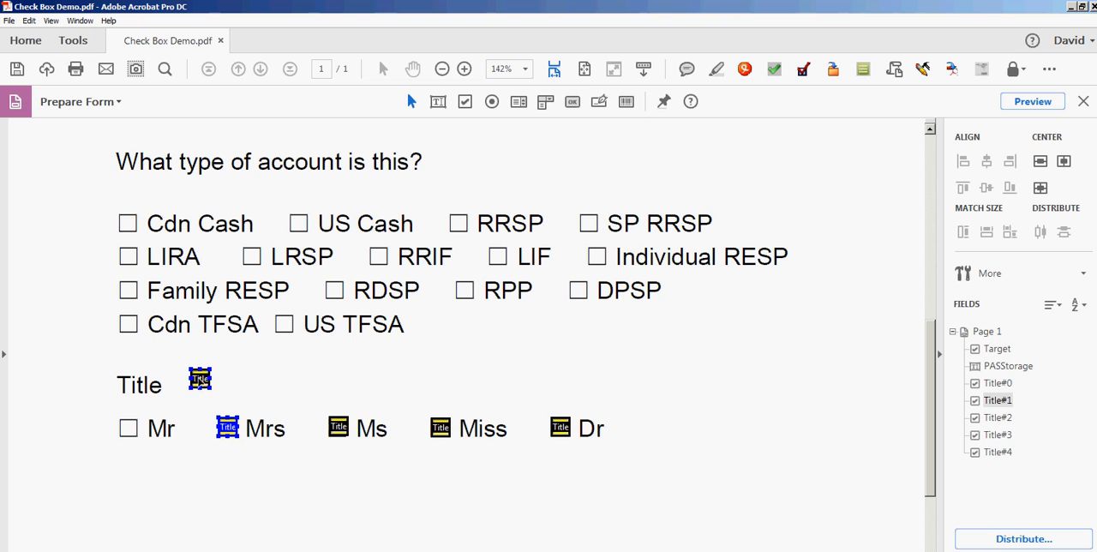
{"action": "left_click", "coordinate": [128, 427]}
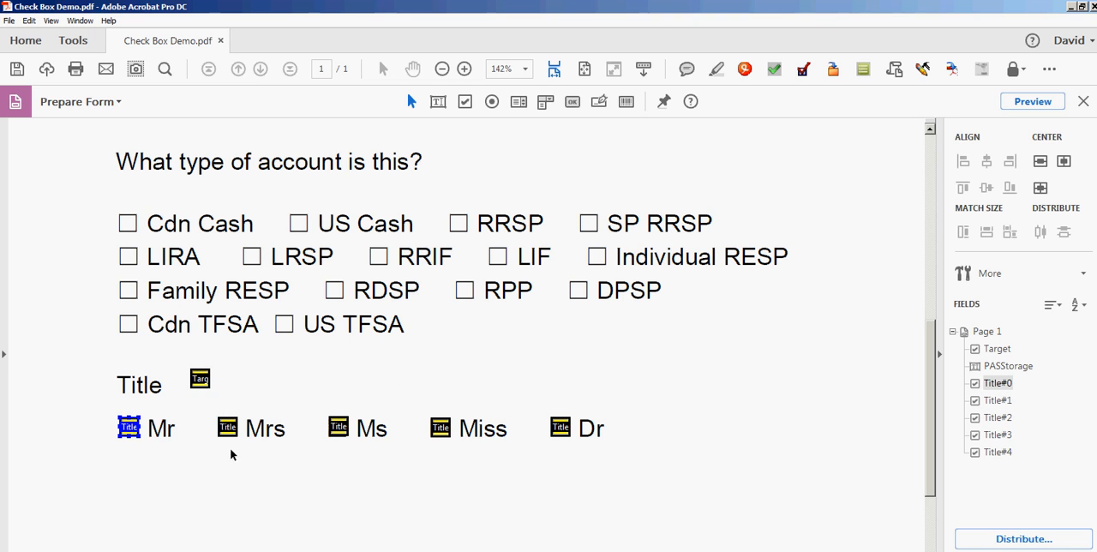
{"action": "mouse_move", "coordinate": [686, 420]}
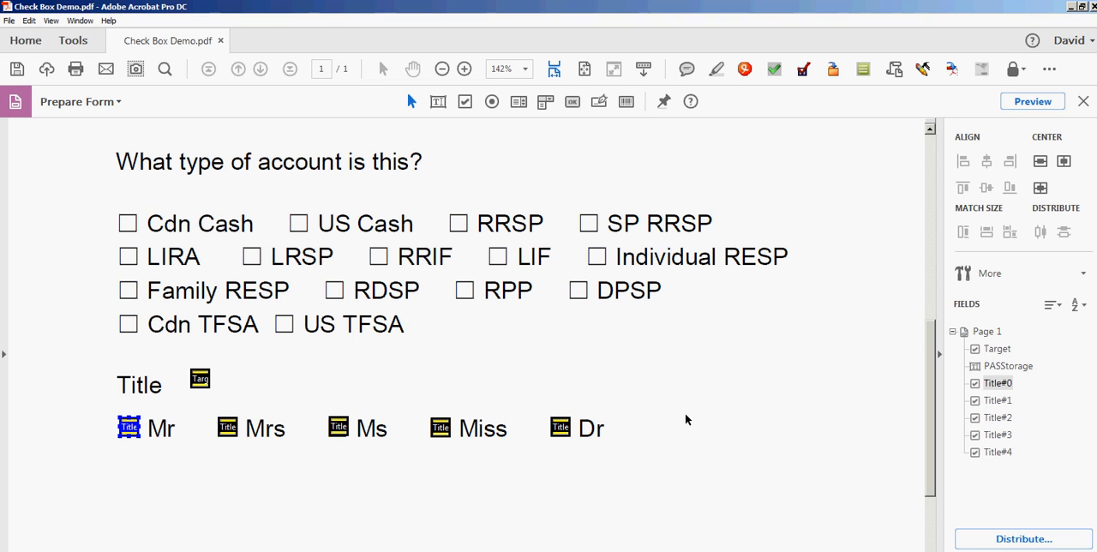
{"action": "mouse_move", "coordinate": [272, 502]}
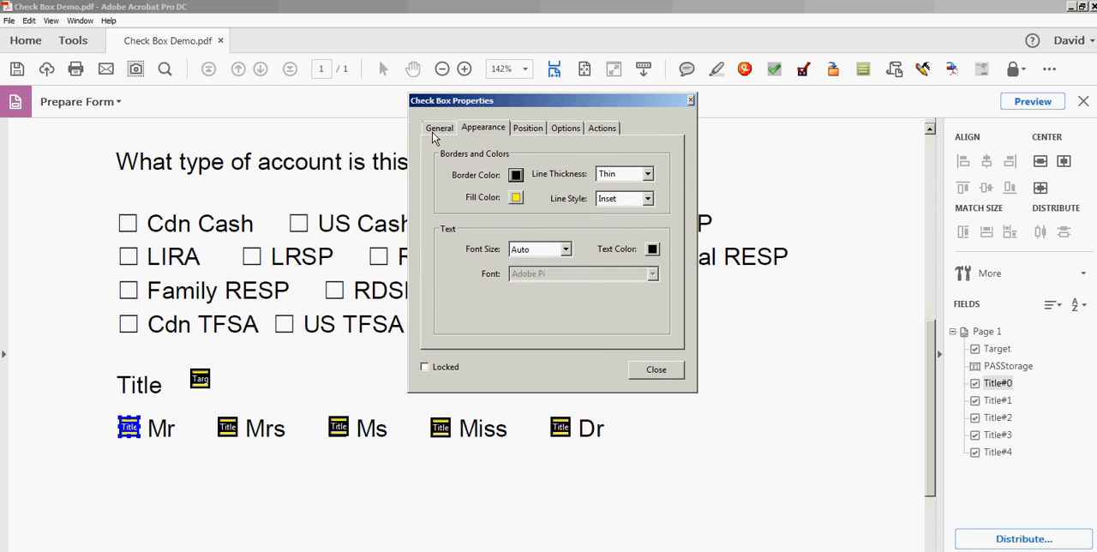
Review the shared Title name, yellow fill and cross style of the Ms, Miss and Dr boxes.
{"action": "left_click", "coordinate": [439, 128]}
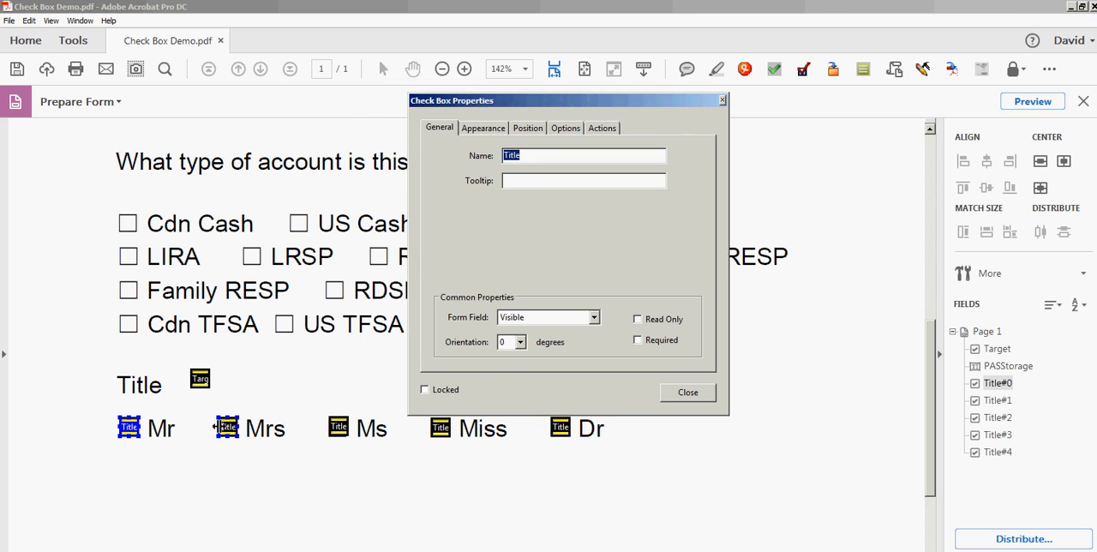
{"action": "left_click", "coordinate": [339, 426]}
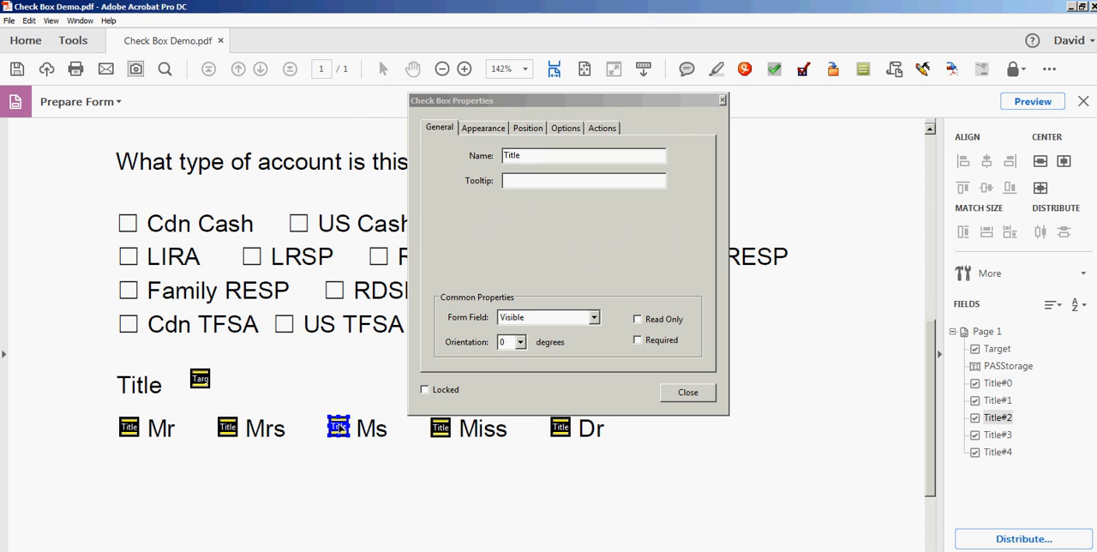
{"action": "left_click", "coordinate": [439, 427]}
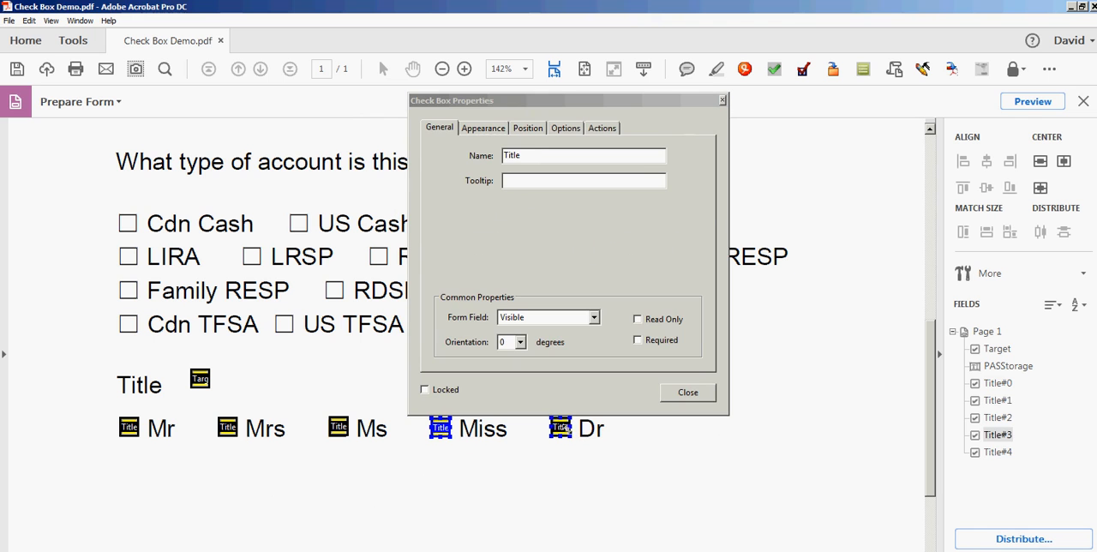
{"action": "left_click", "coordinate": [565, 128]}
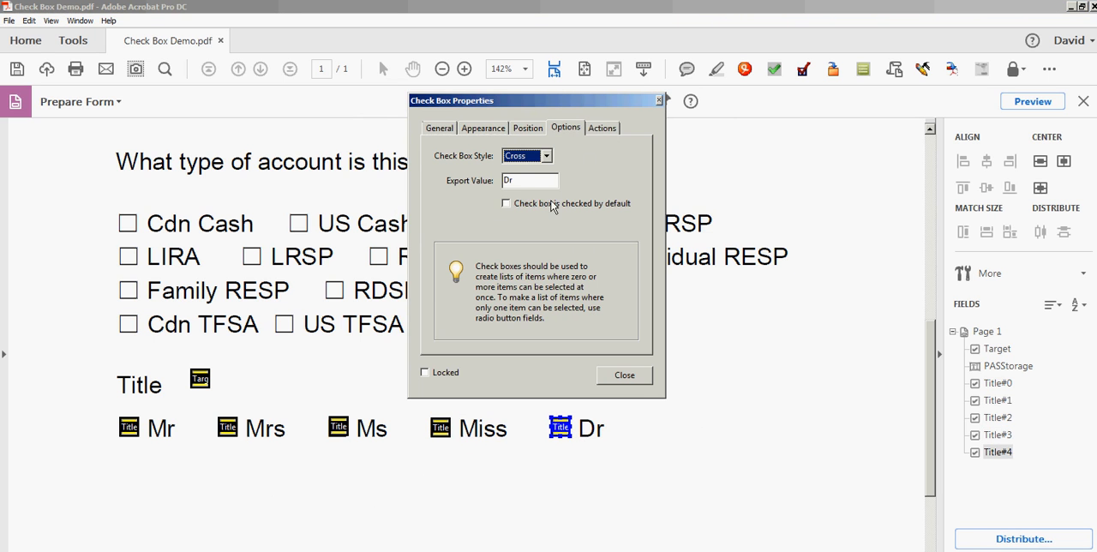
{"action": "mouse_move", "coordinate": [521, 214]}
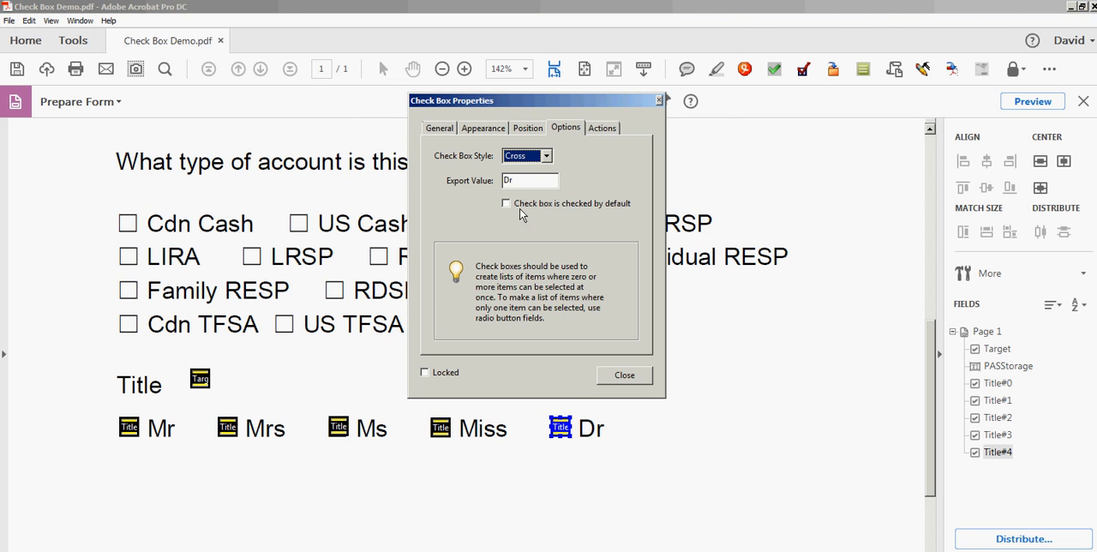
Confirm the Miss, Ms, Mrs and Mr boxes export values matching their labels.
{"action": "left_click", "coordinate": [439, 427]}
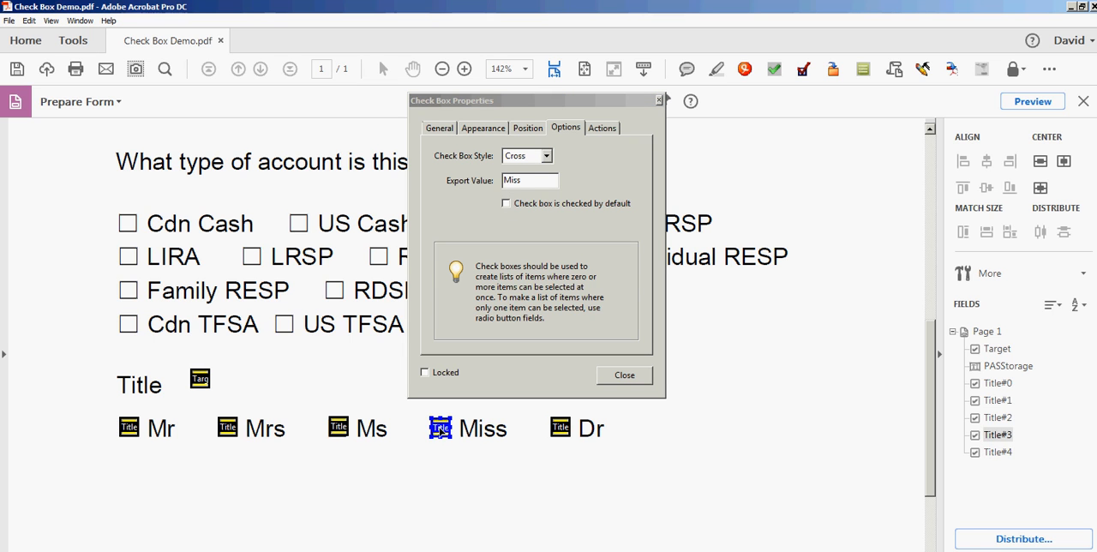
{"action": "left_click", "coordinate": [338, 426]}
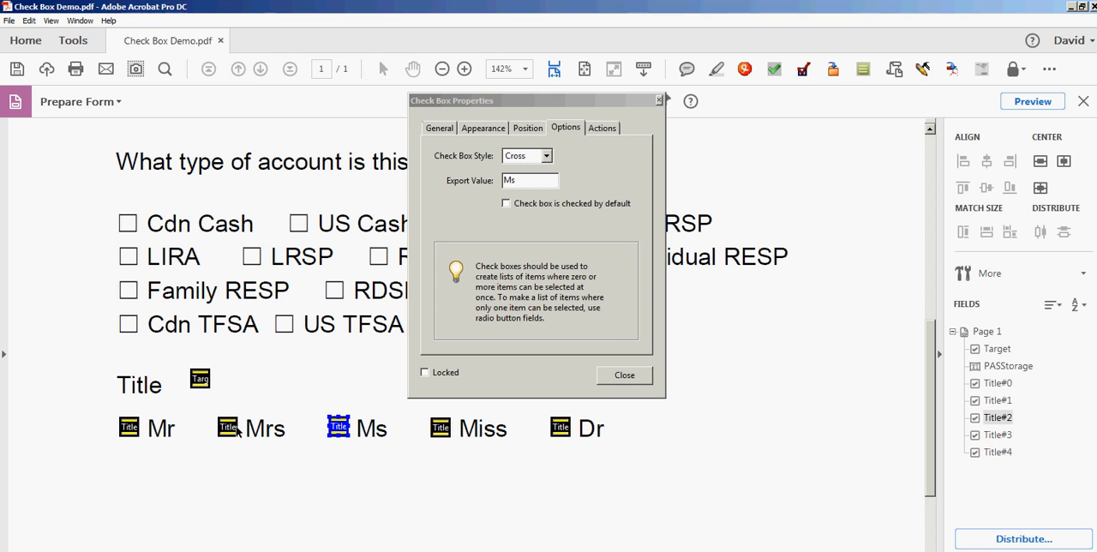
{"action": "left_click", "coordinate": [129, 427]}
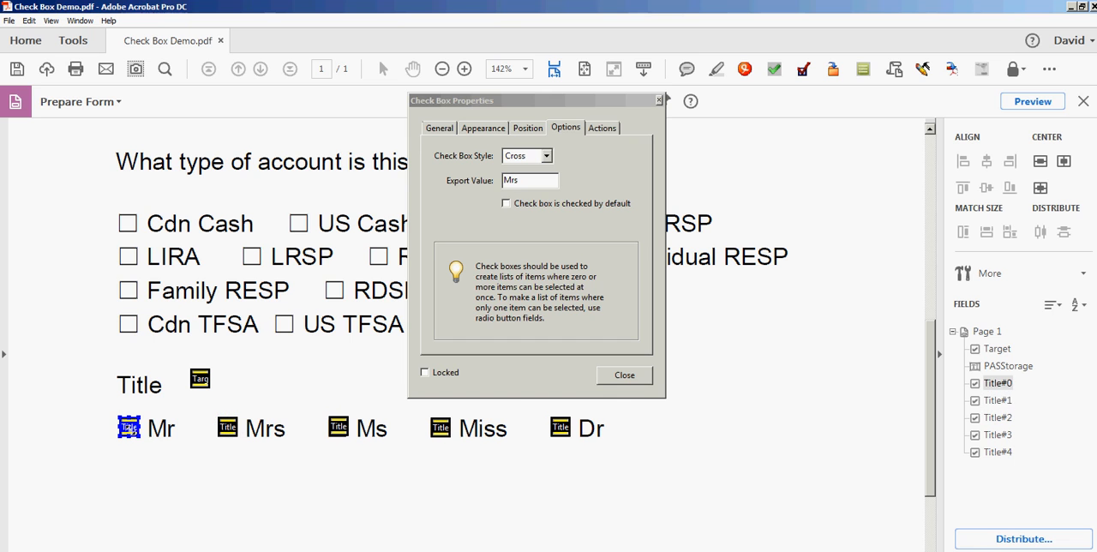
{"action": "left_click", "coordinate": [624, 374]}
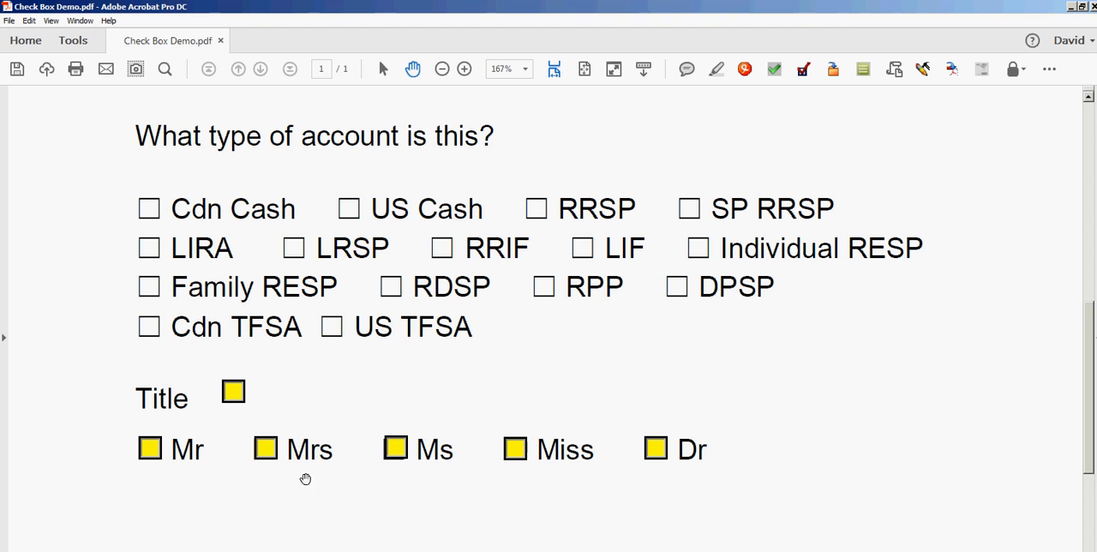
Tick Mr, then Mrs, then Ms in Preview to confirm only one Title box stays crossed.
{"action": "left_click", "coordinate": [149, 448]}
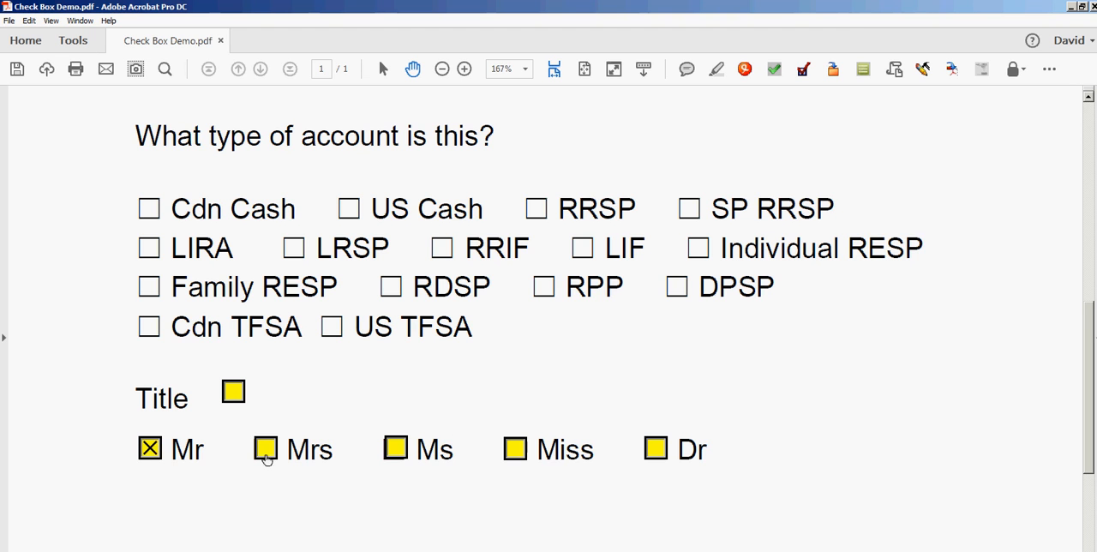
{"action": "left_click", "coordinate": [395, 448]}
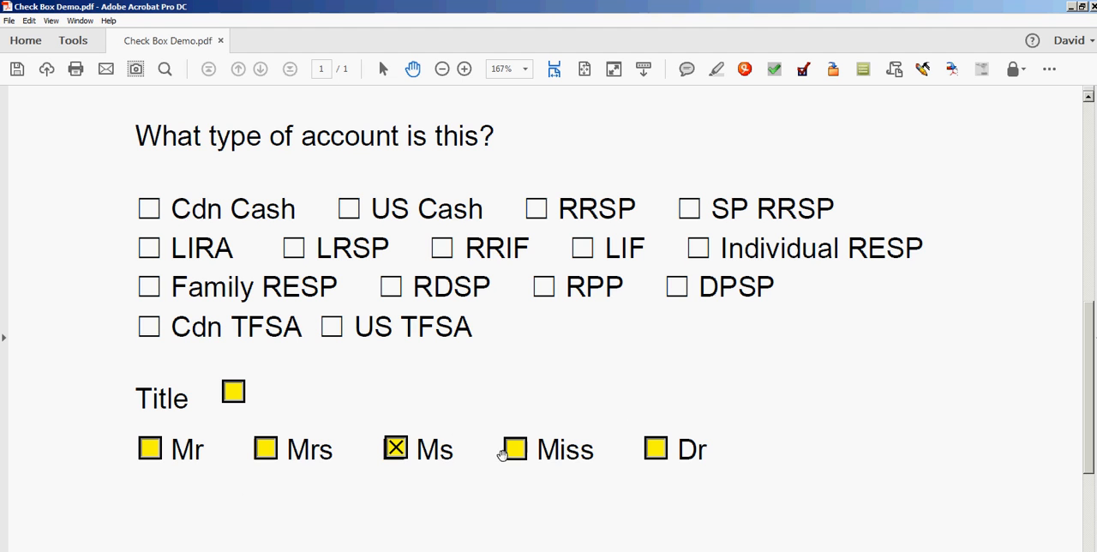
{"action": "left_click", "coordinate": [655, 448]}
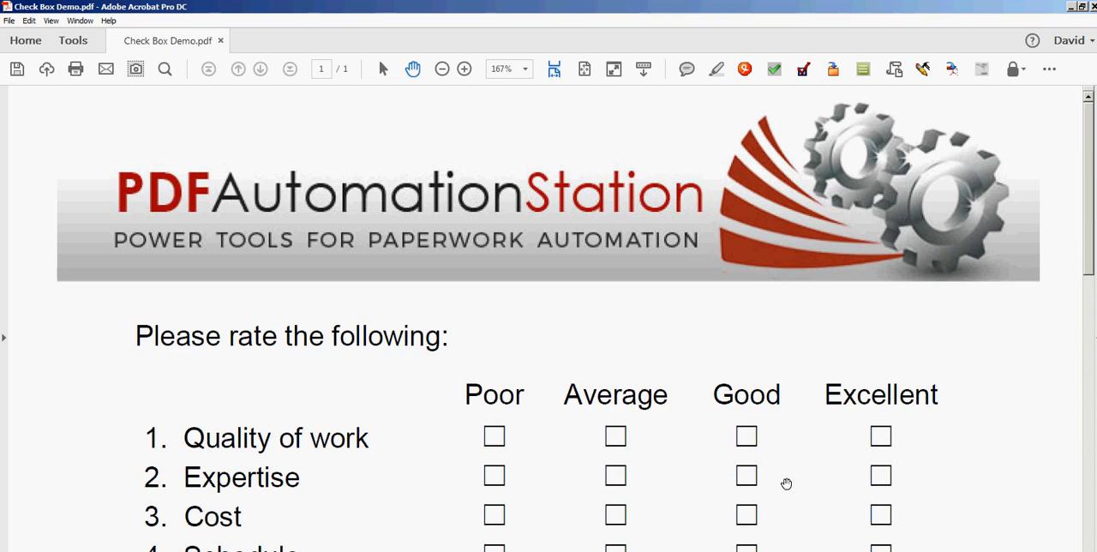
{"action": "mouse_move", "coordinate": [145, 334]}
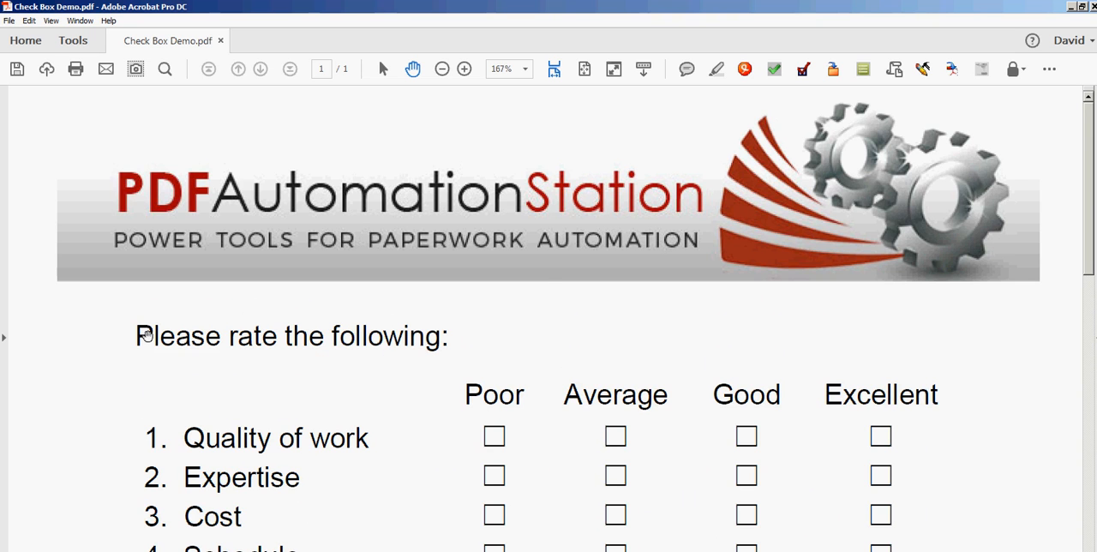
{"action": "mouse_move", "coordinate": [563, 294]}
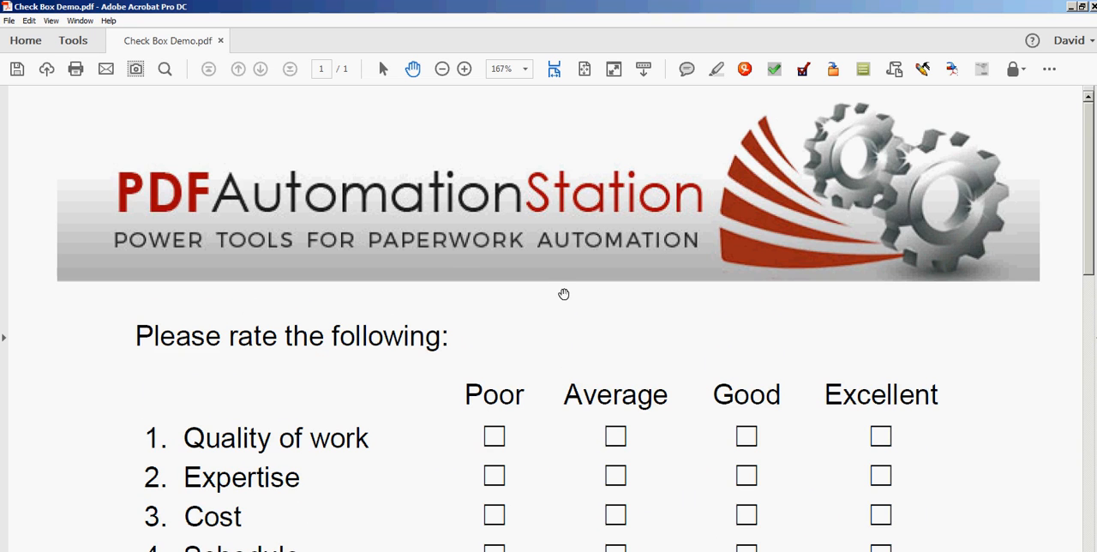
{"action": "mouse_move", "coordinate": [847, 368]}
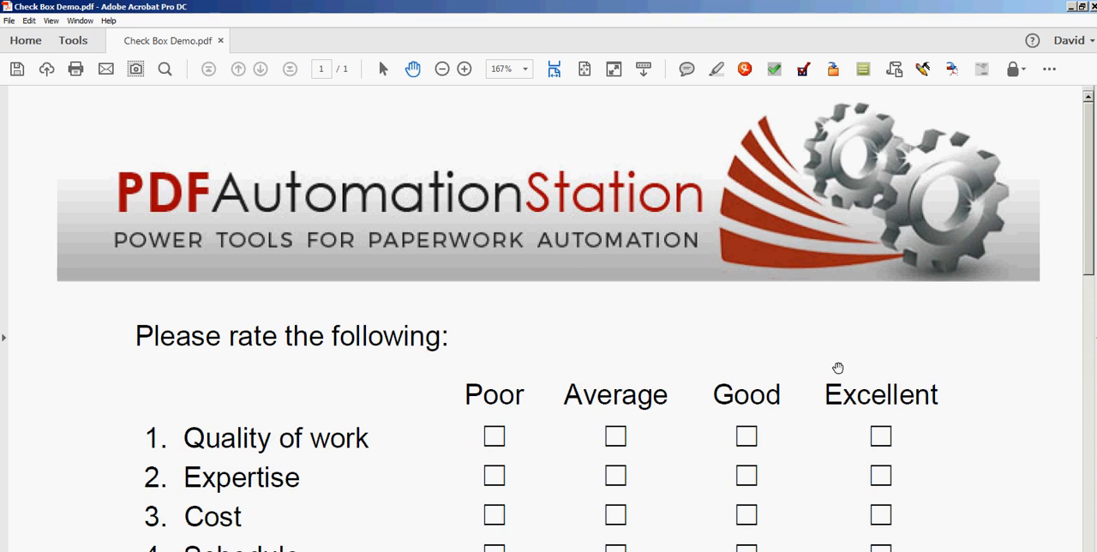
{"action": "mouse_move", "coordinate": [554, 333]}
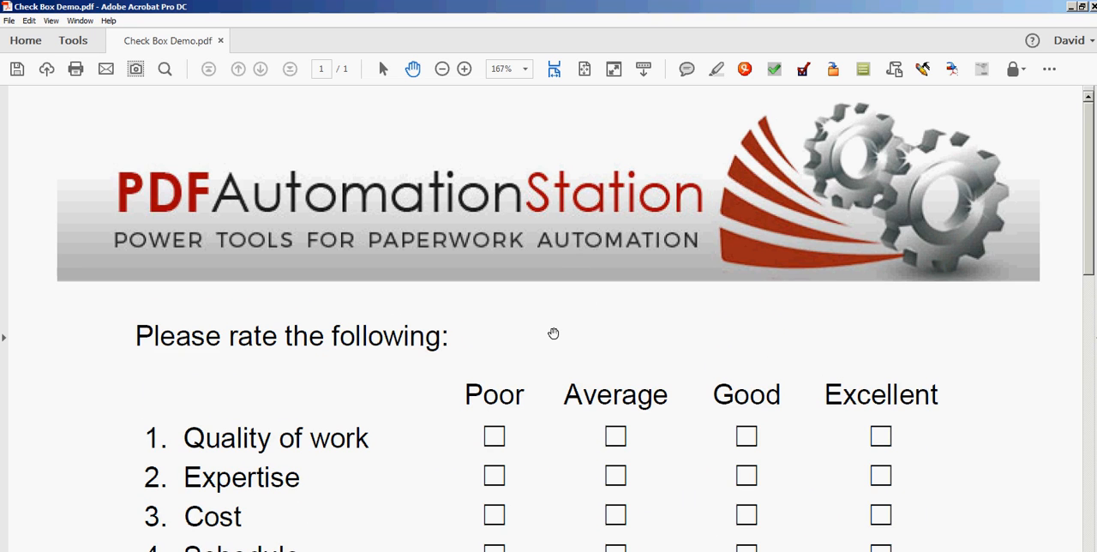